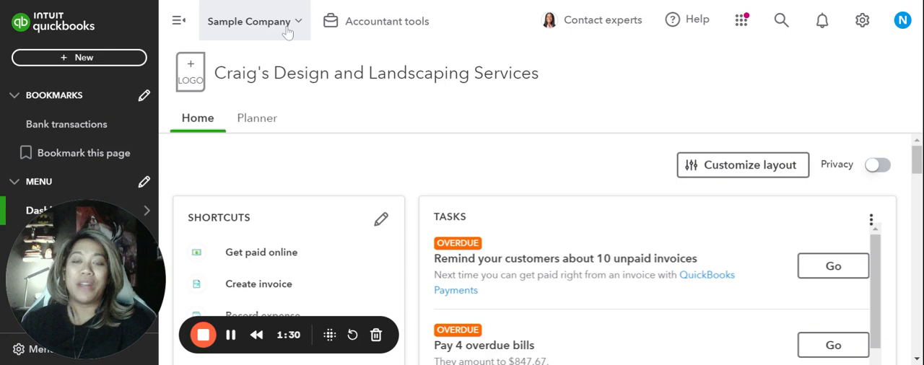
Start a new blank Journal Entry #1 from the accountant tools menu
left_click(254, 20)
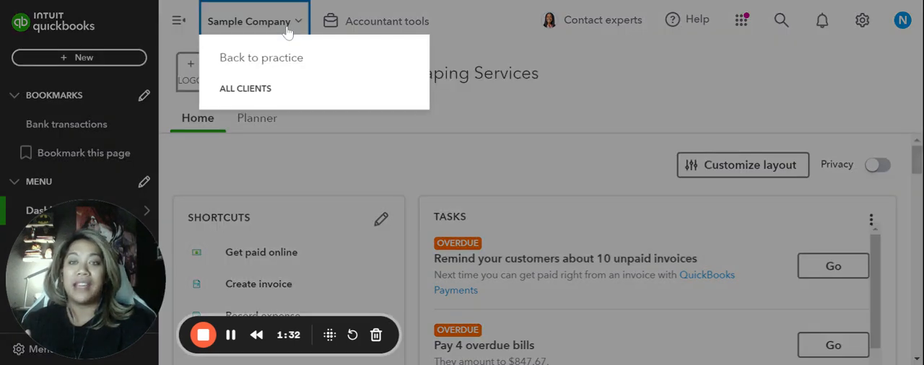
mouse_move(269, 69)
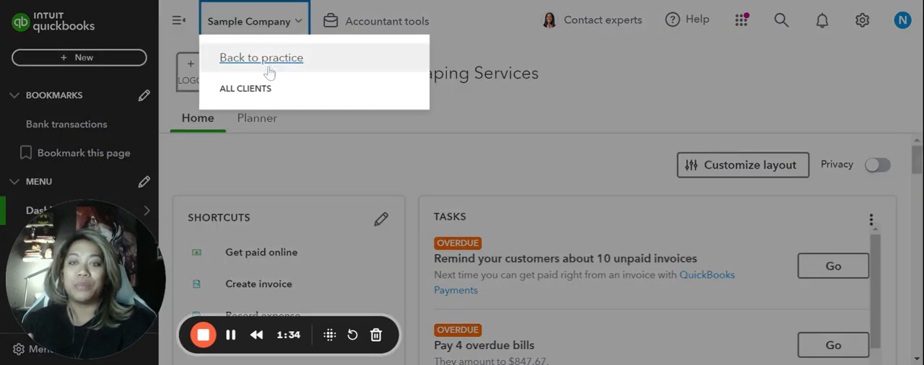
mouse_move(497, 135)
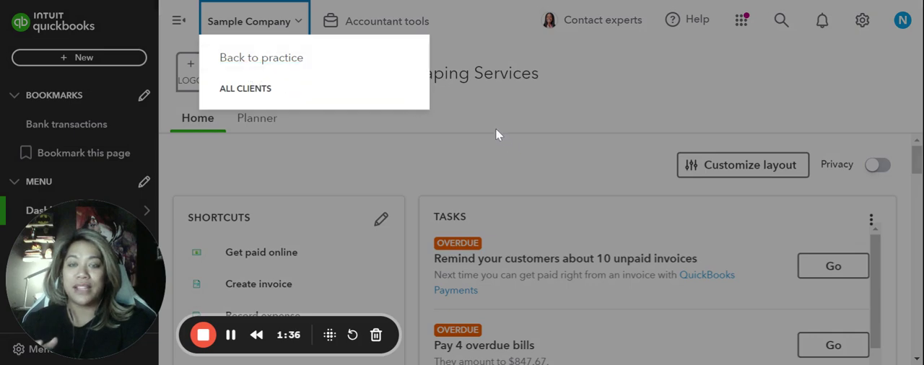
left_click(387, 20)
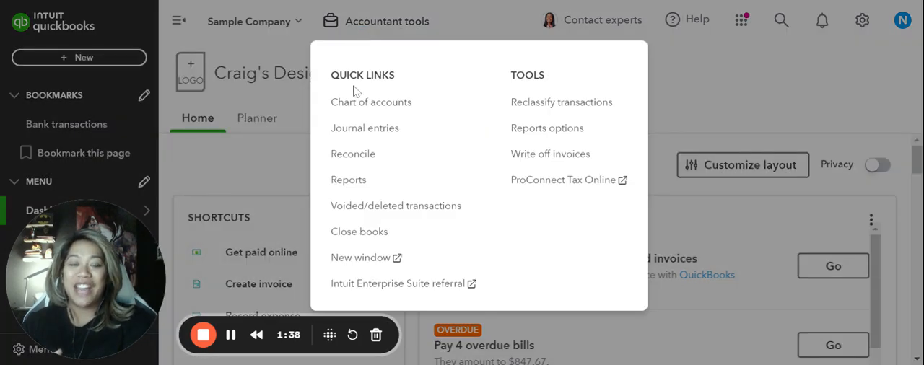
mouse_move(364, 127)
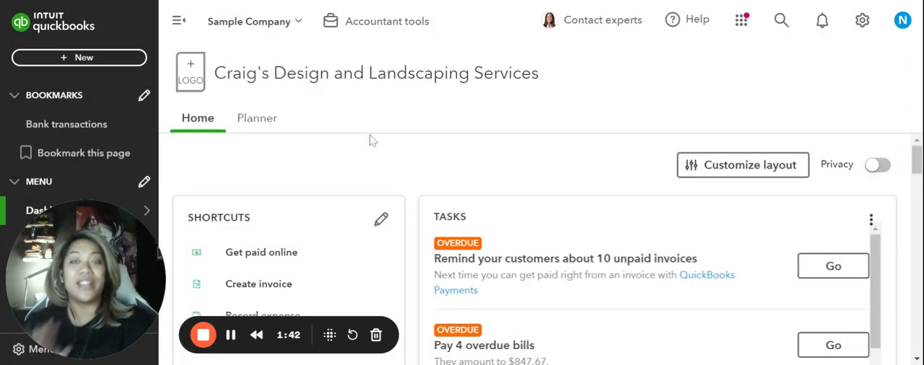
scroll("down", 3)
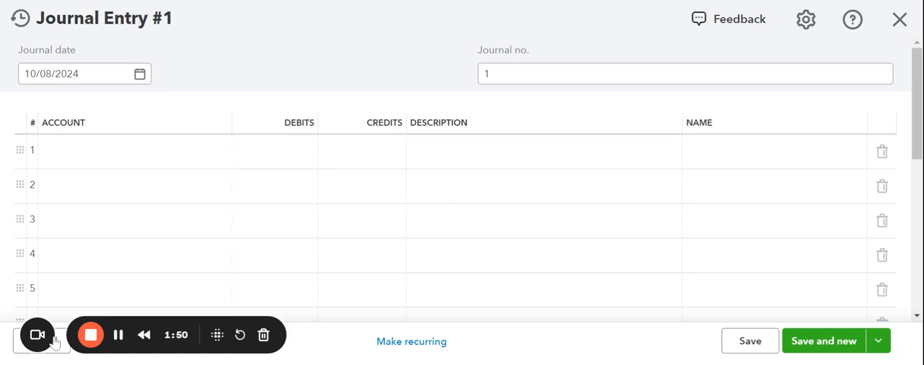
mouse_move(127, 124)
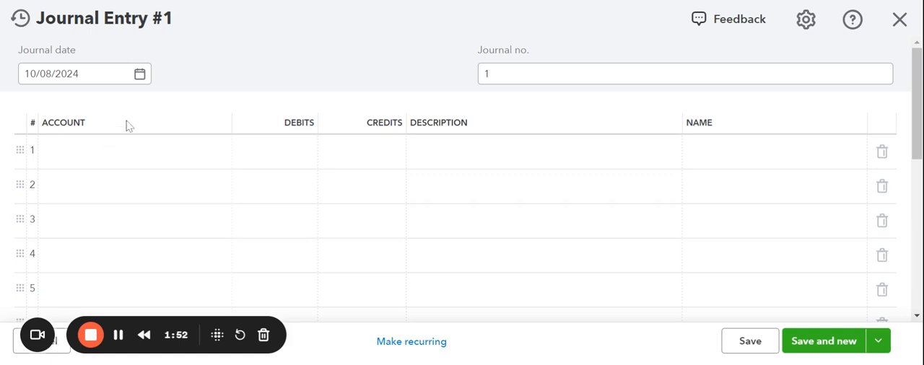
mouse_move(273, 69)
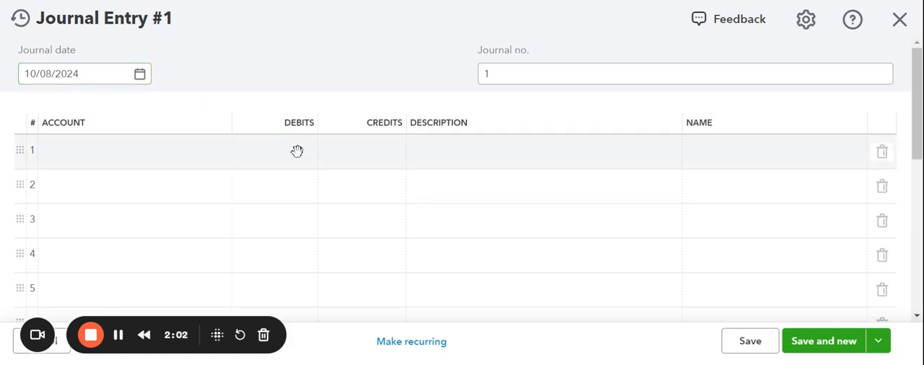
mouse_move(254, 127)
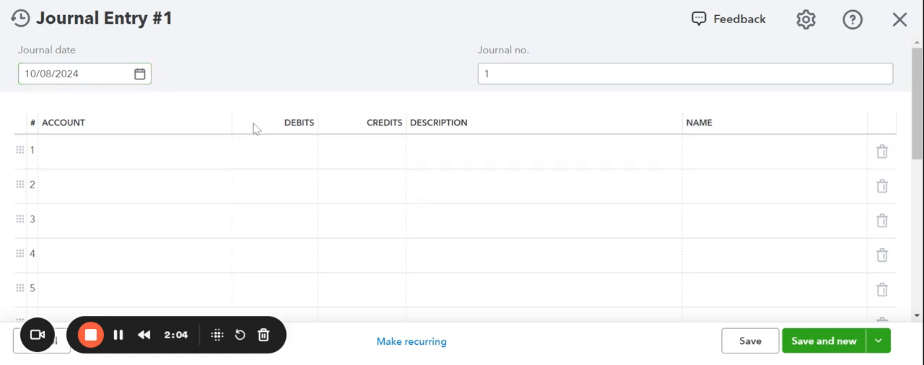
mouse_move(213, 92)
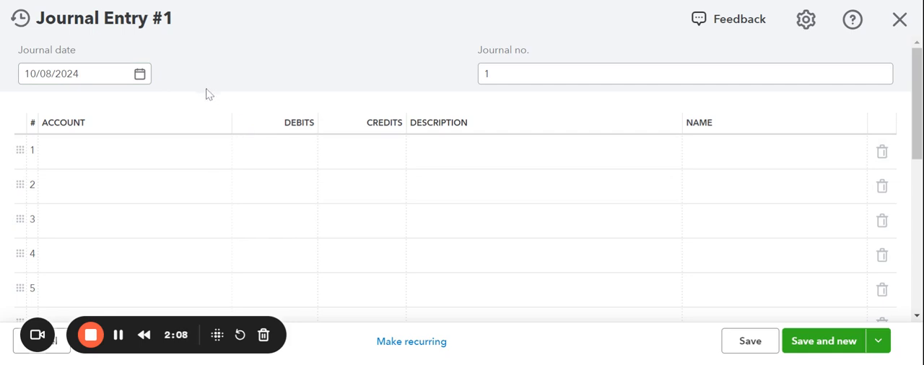
mouse_move(339, 99)
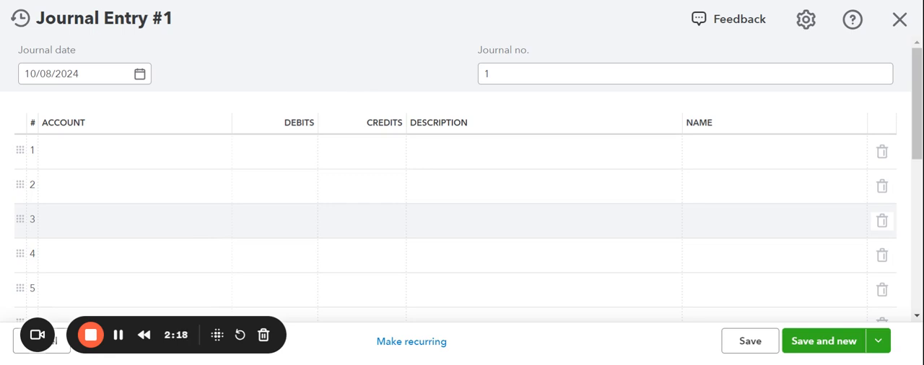
mouse_move(161, 130)
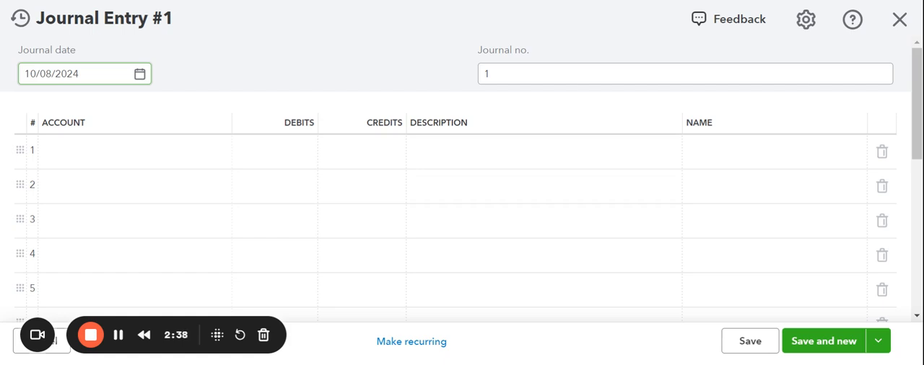
mouse_move(153, 75)
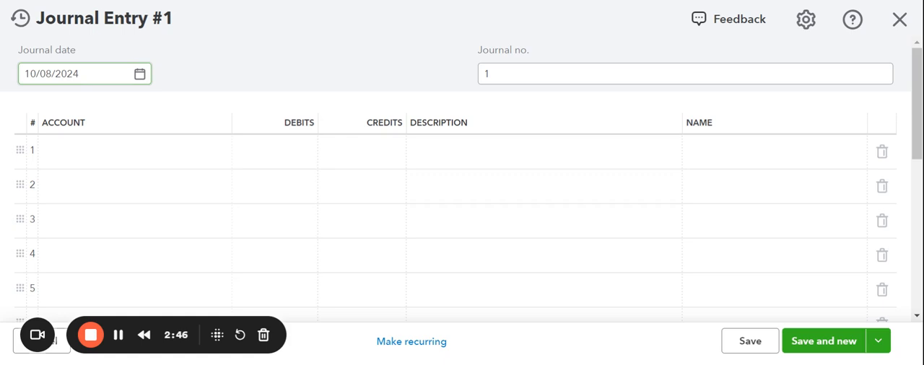
Date the journal entry 09/30/2024 and keep the journal number at 1
left_click(140, 73)
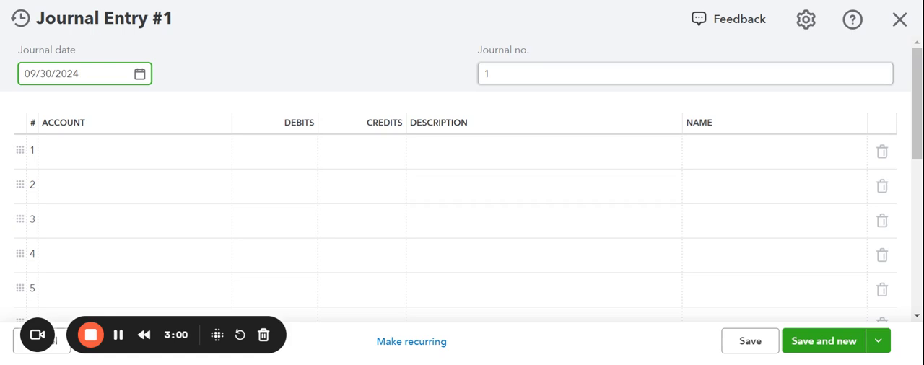
left_click(685, 72)
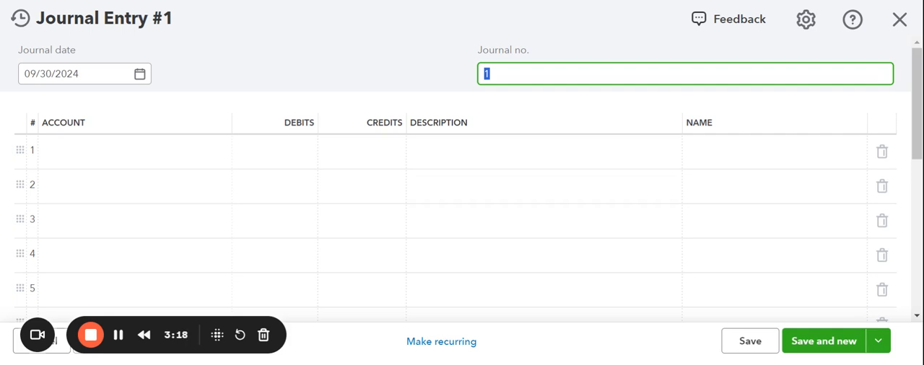
mouse_move(456, 137)
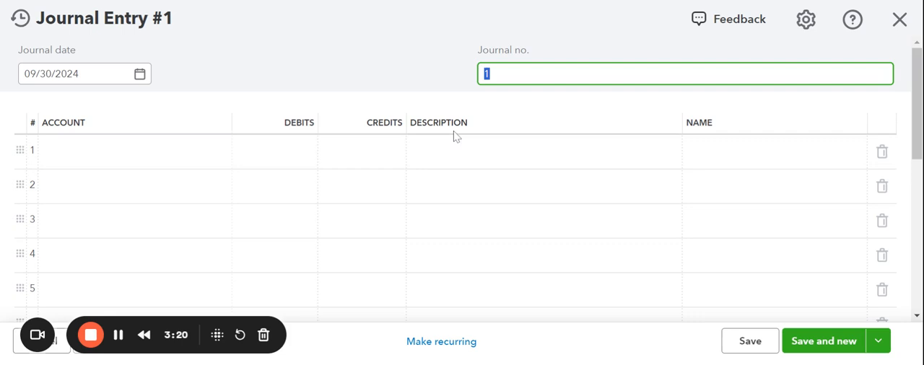
mouse_move(124, 161)
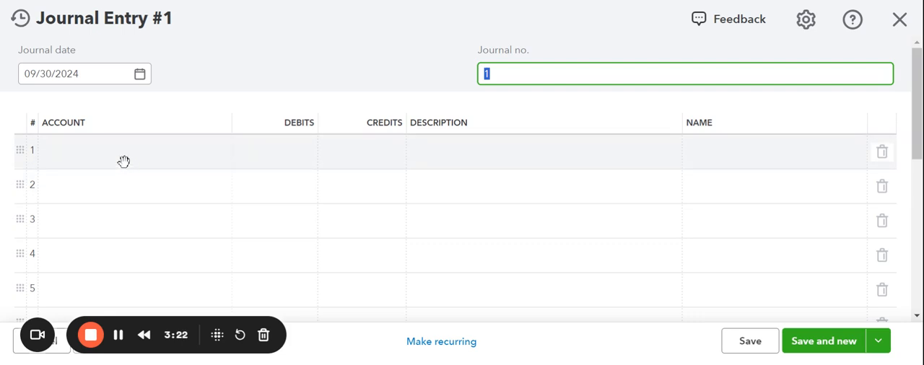
Choose Checking from the account list for line 1
left_click(133, 150)
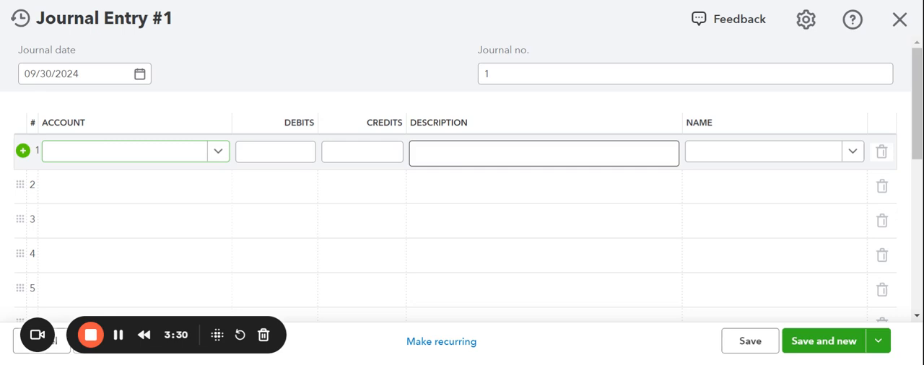
left_click(136, 151)
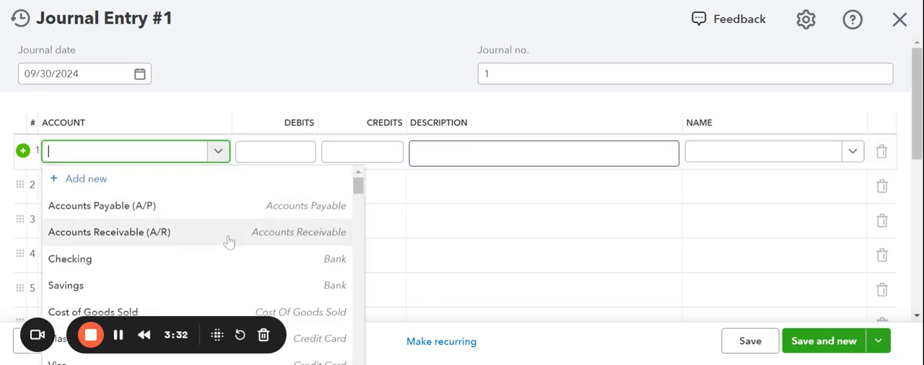
scroll("down", 3)
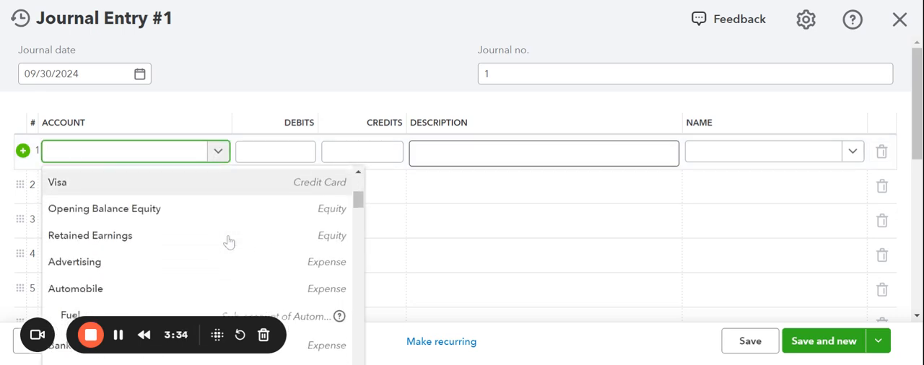
scroll("down", 3)
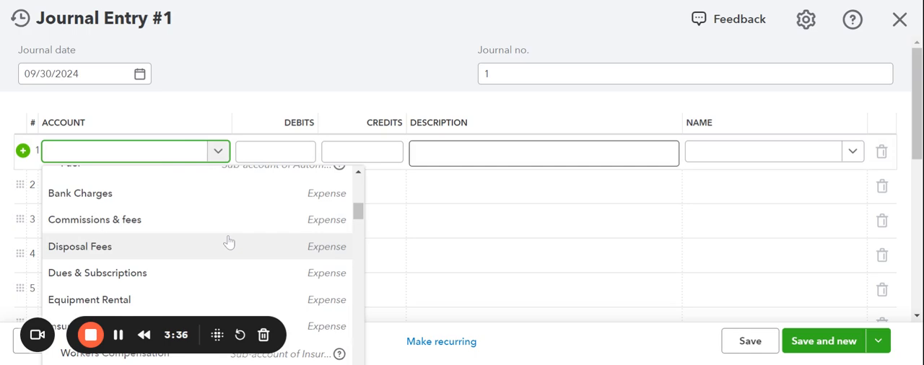
scroll("down", 3)
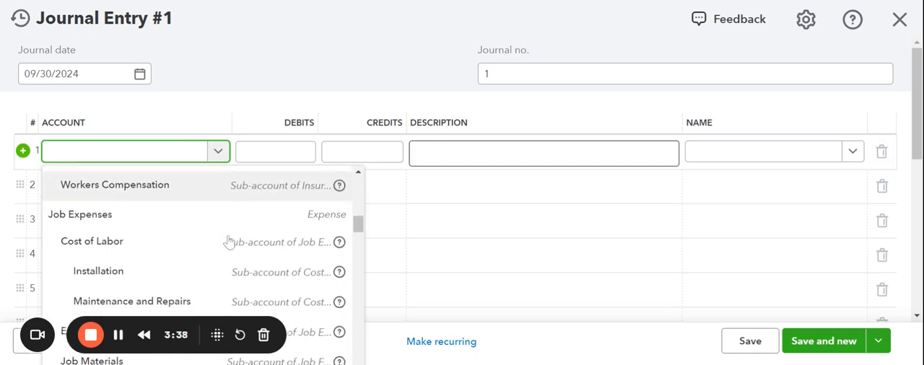
scroll("down", 3)
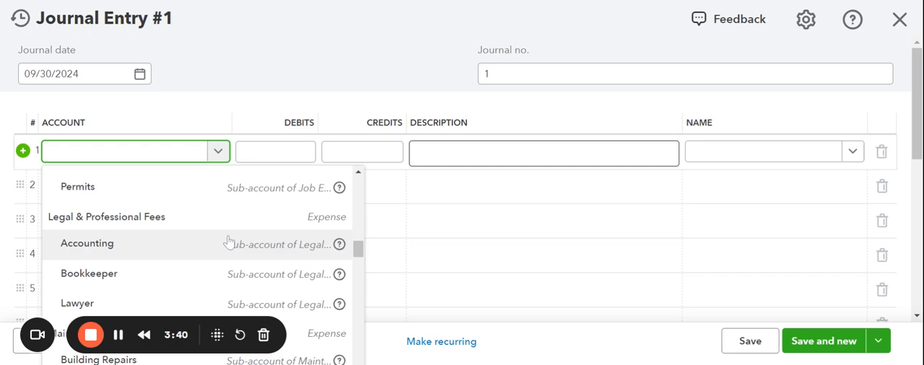
scroll("up", 3)
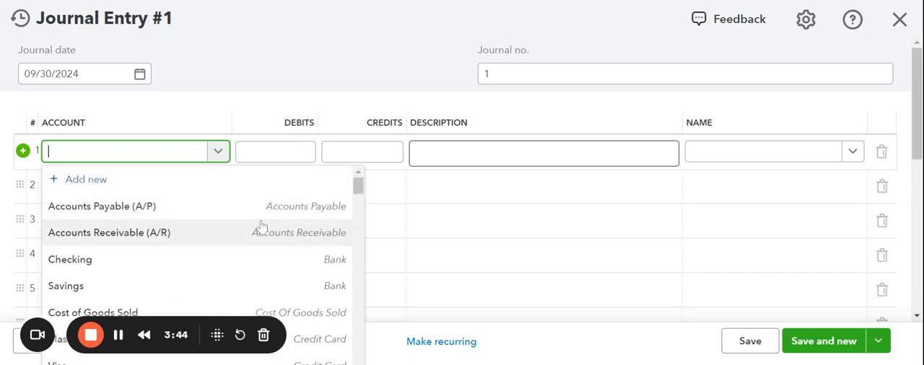
mouse_move(262, 251)
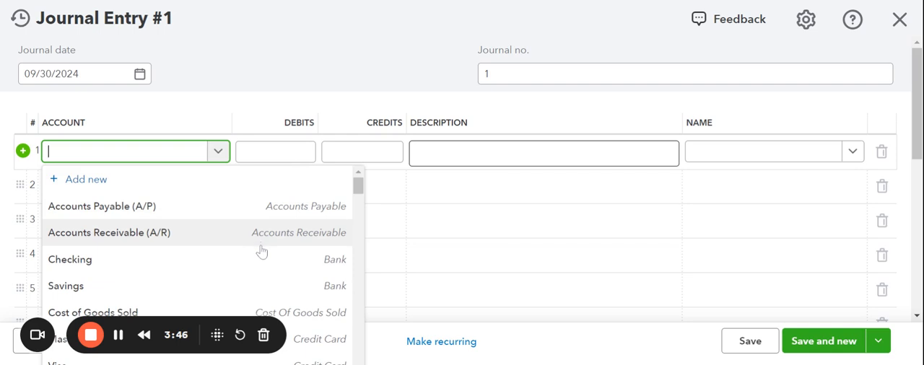
left_click(70, 260)
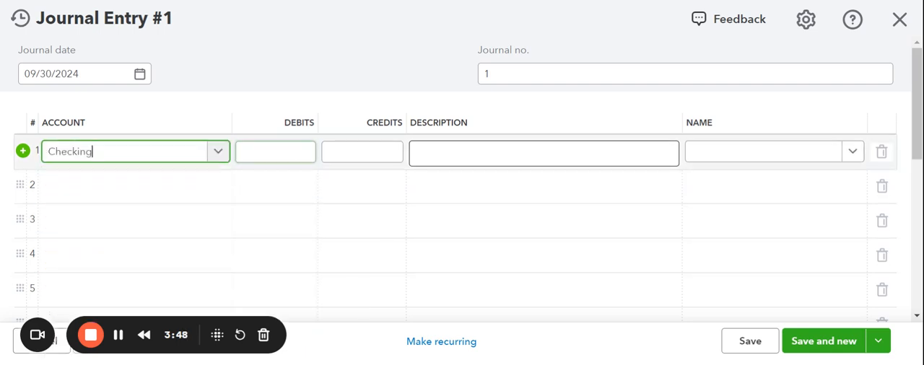
Move through line 1's debit, credit and description fields, leaving them blank
left_click(275, 152)
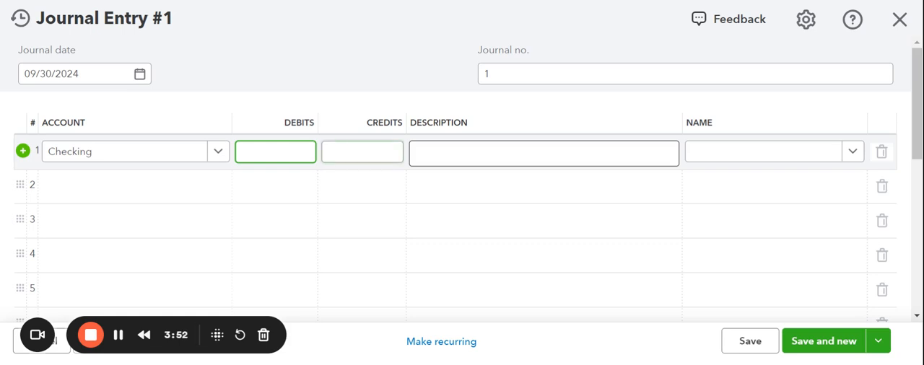
left_click(361, 152)
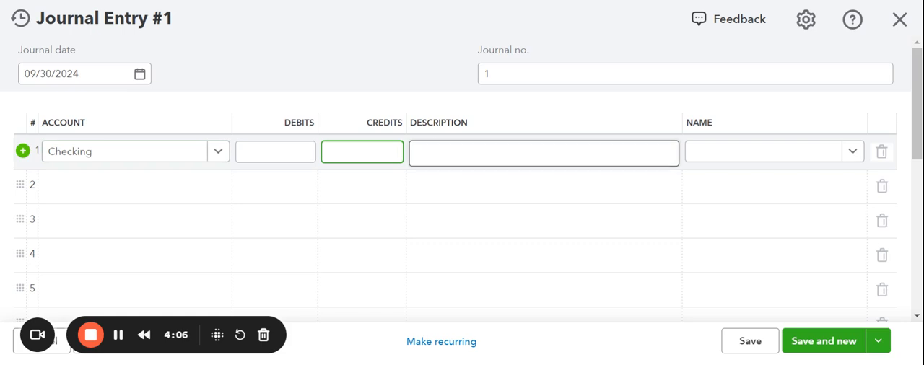
left_click(543, 153)
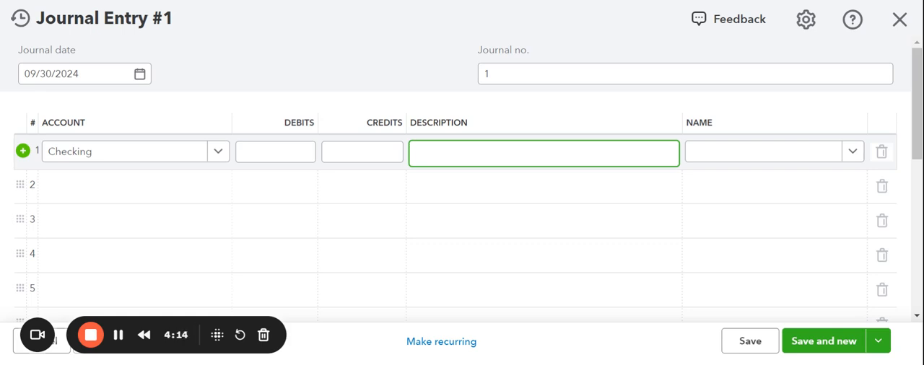
mouse_move(529, 185)
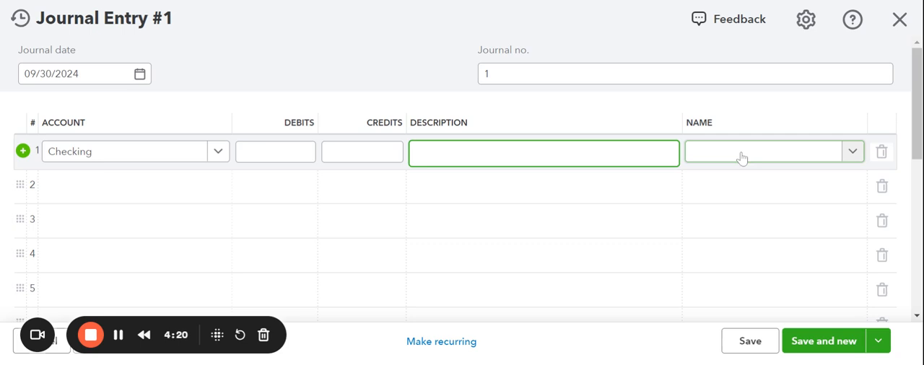
Name Robertson & Associates as the payee on line 1
left_click(852, 152)
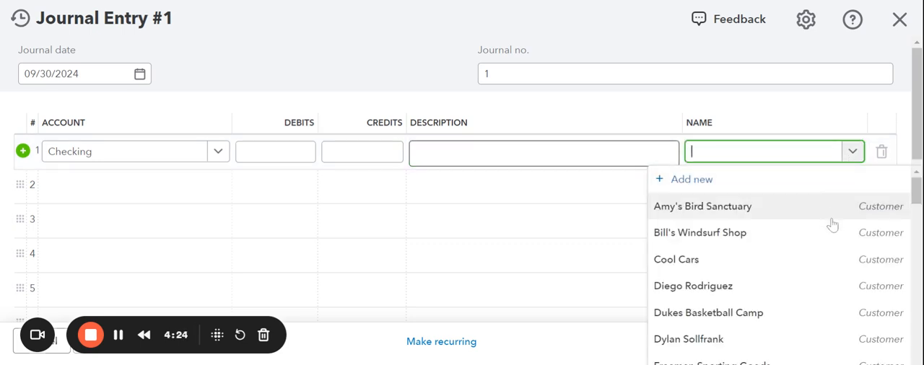
scroll("down", 3)
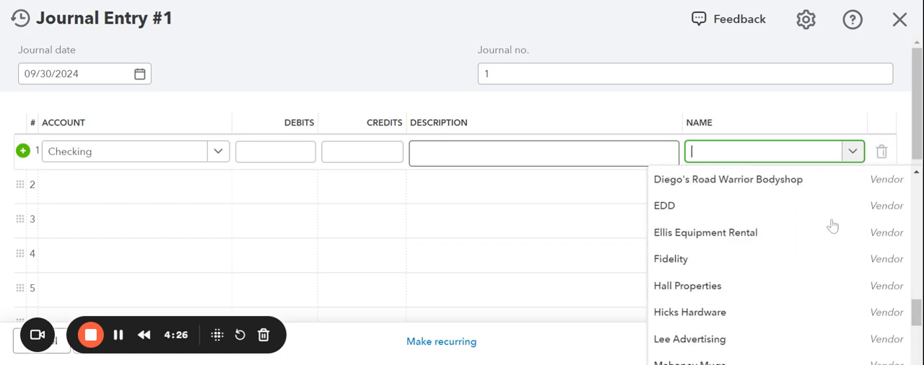
scroll("down", 3)
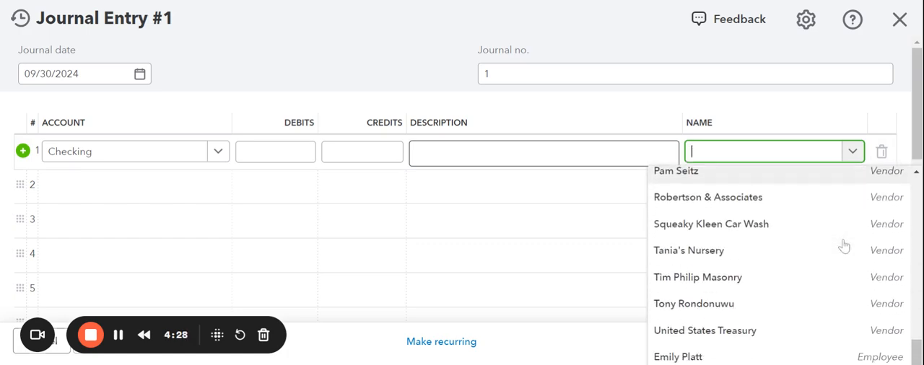
scroll("down", 3)
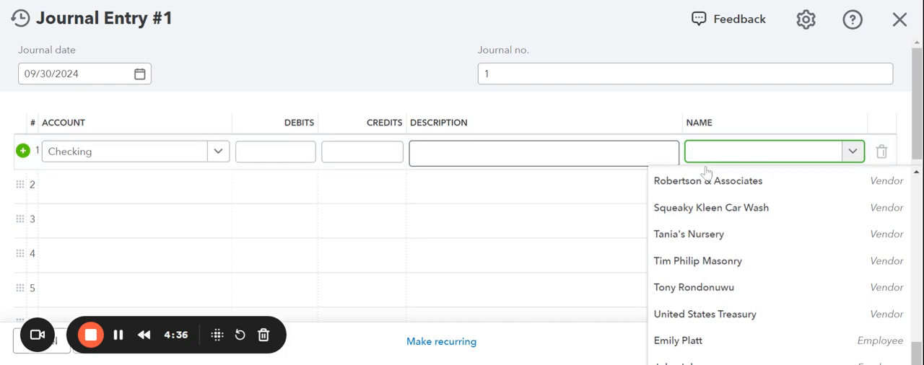
left_click(707, 181)
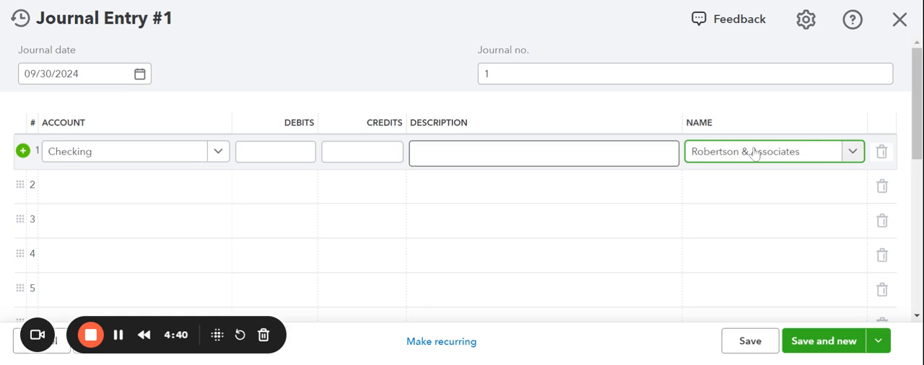
Clear line 1 entirely with the trash icon, removing Checking and the payee
left_click(361, 151)
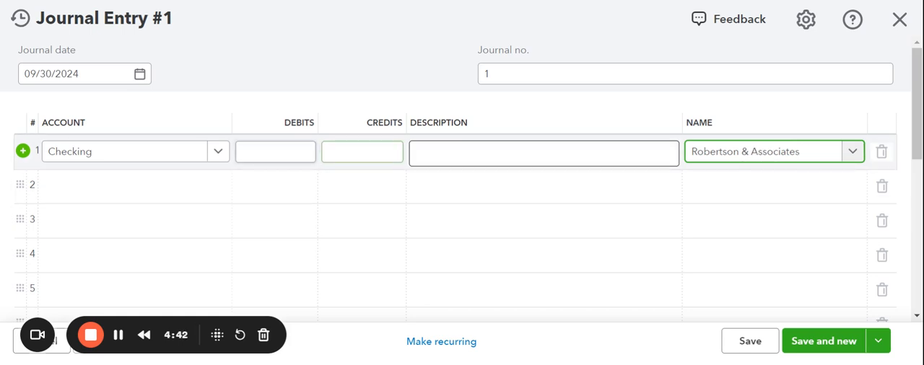
left_click(773, 152)
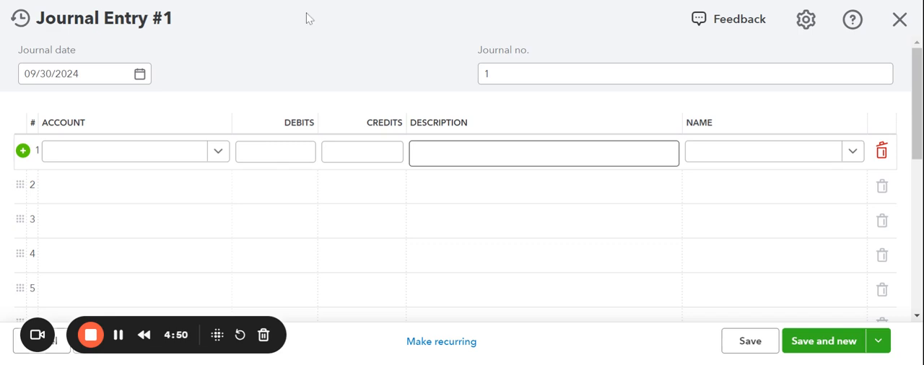
mouse_move(247, 6)
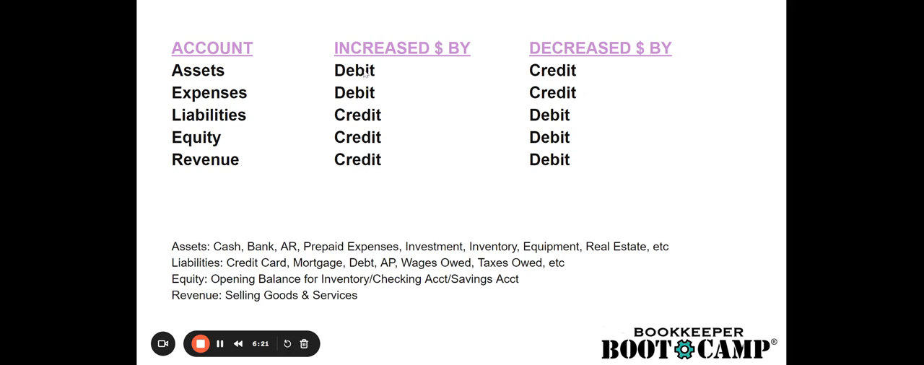
mouse_move(405, 75)
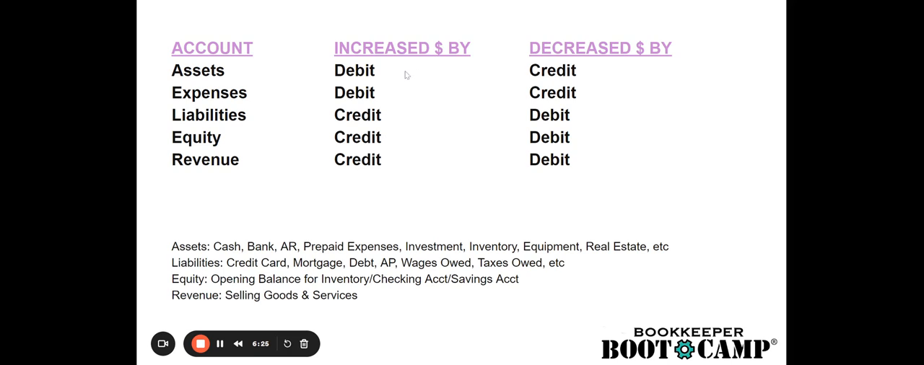
mouse_move(303, 72)
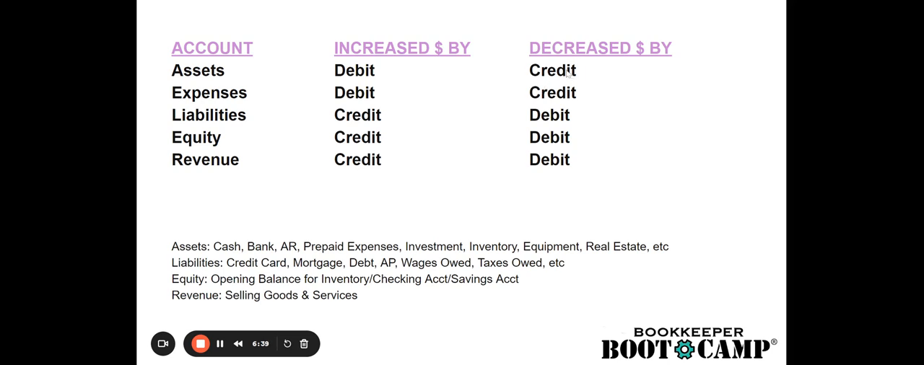
mouse_move(231, 115)
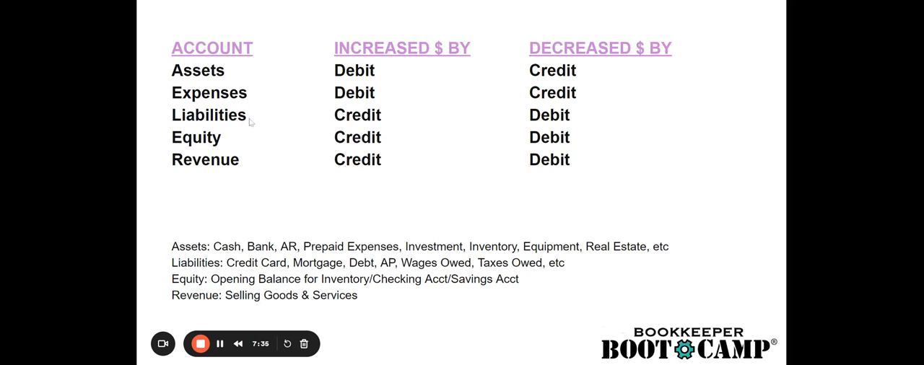
mouse_move(361, 127)
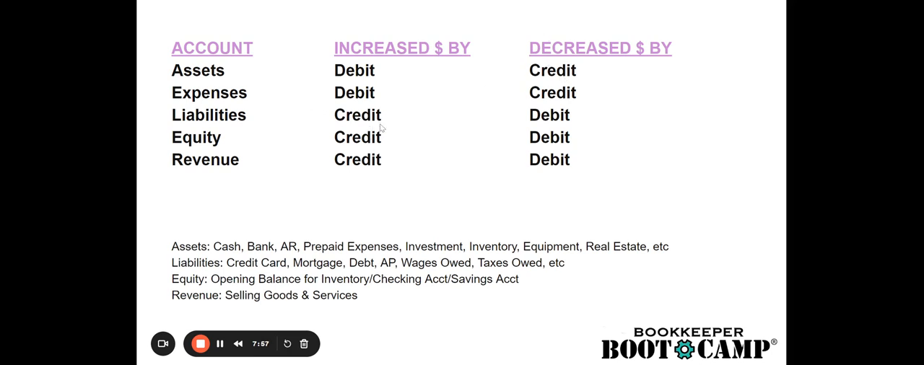
mouse_move(545, 124)
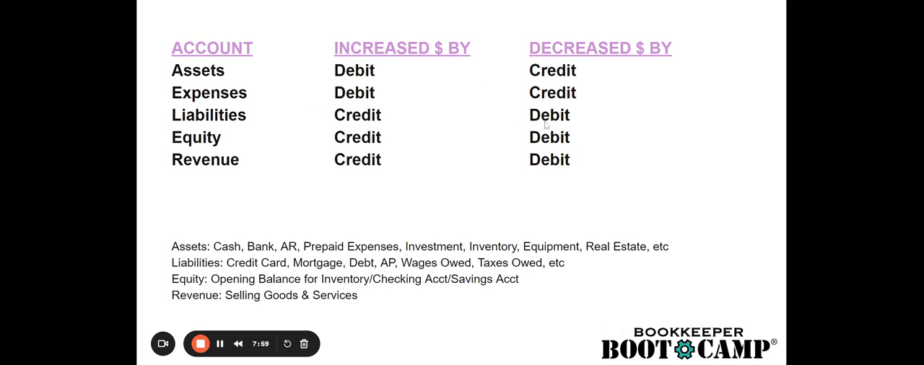
mouse_move(390, 122)
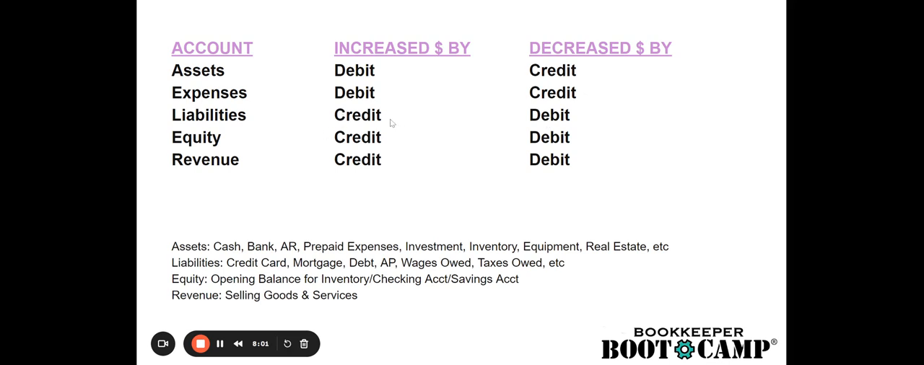
mouse_move(549, 71)
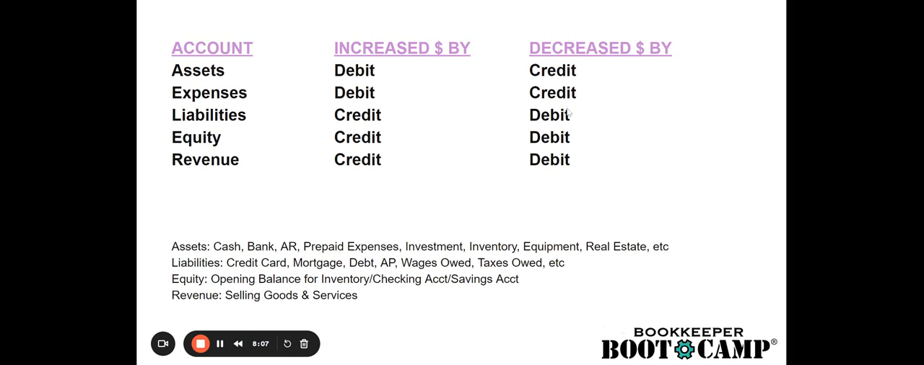
mouse_move(260, 146)
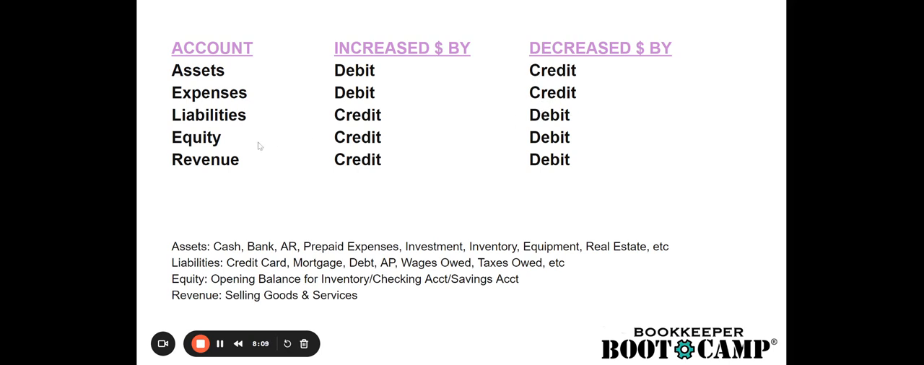
mouse_move(266, 177)
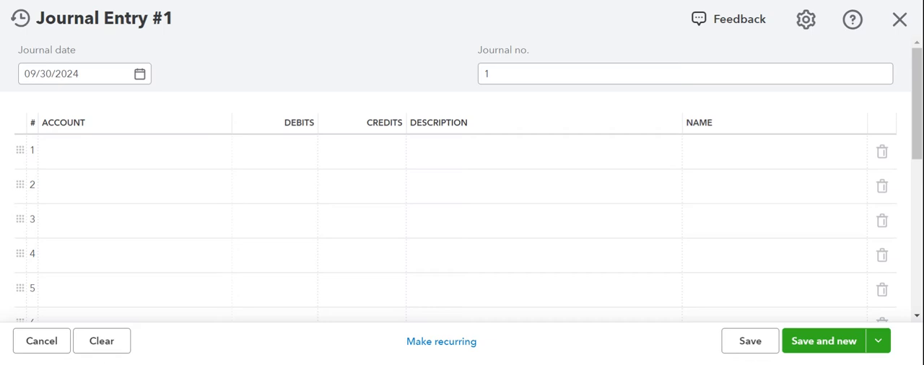
mouse_move(888, 49)
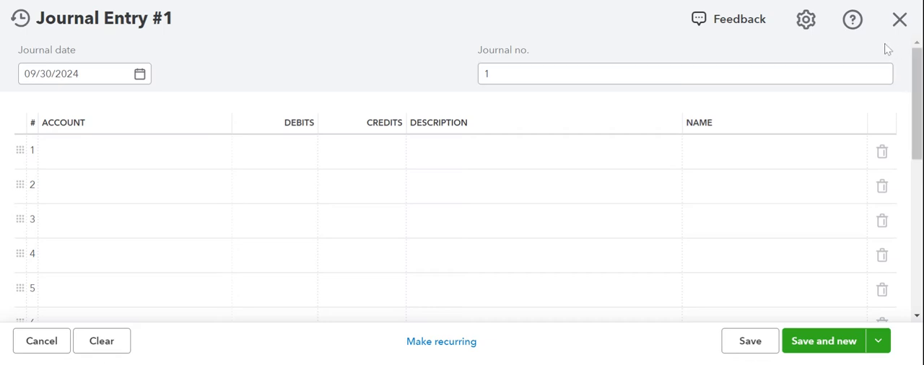
Discard the unsaved journal entry and go to Reports for the Balance Sheet
left_click(40, 341)
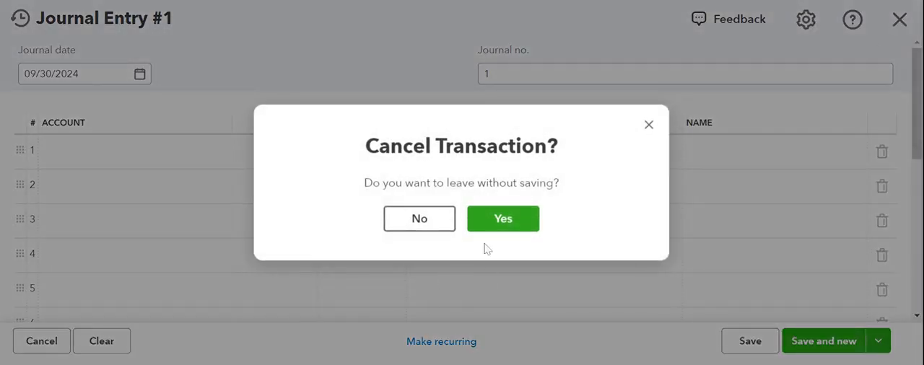
left_click(502, 220)
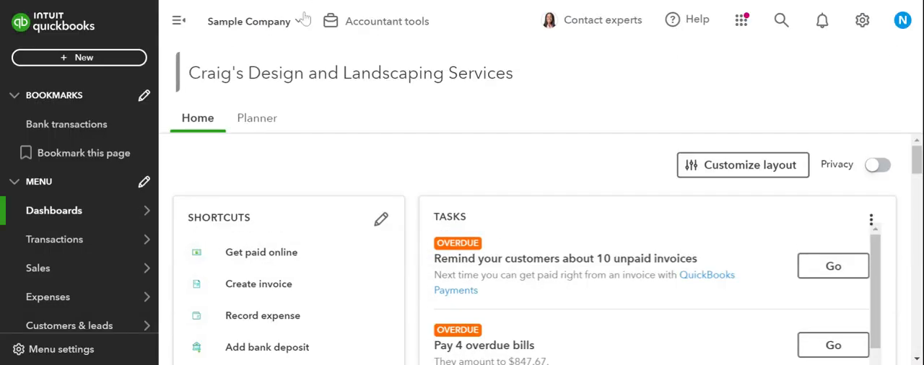
mouse_move(376, 20)
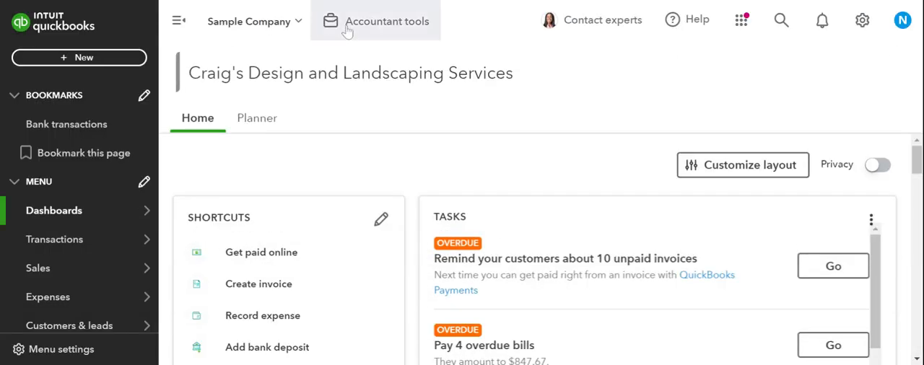
left_click(376, 20)
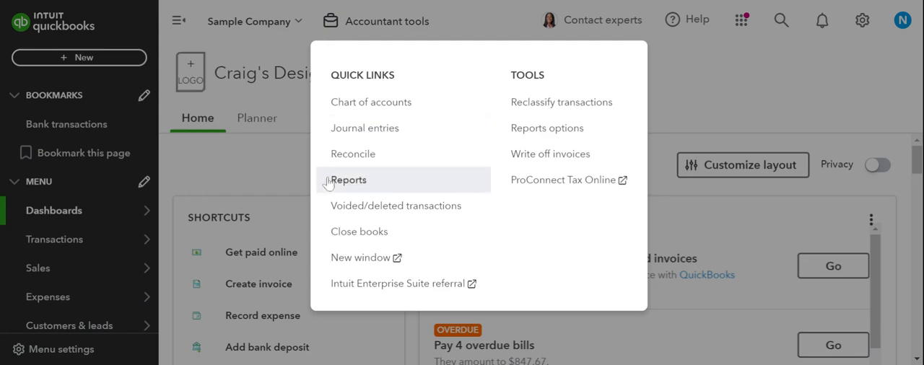
left_click(348, 179)
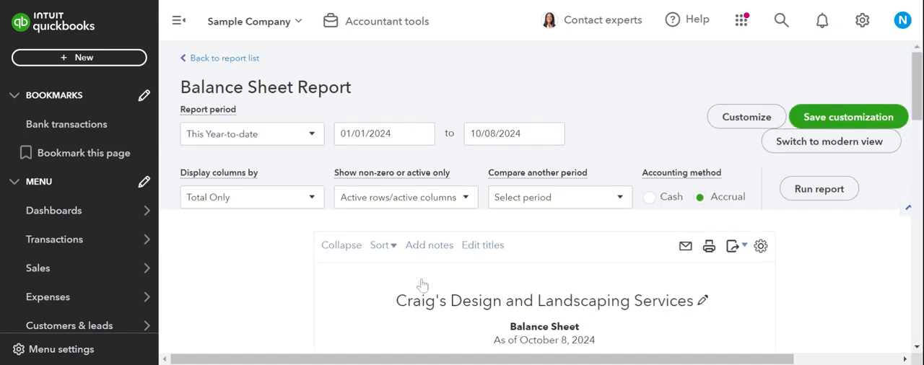
mouse_move(442, 288)
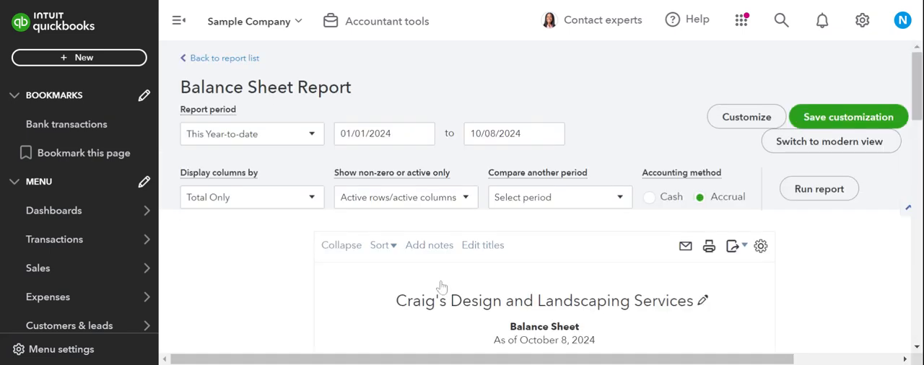
scroll("down", 3)
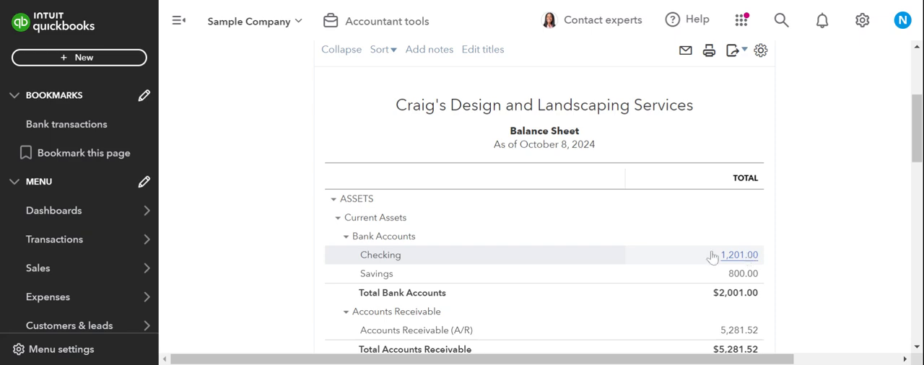
mouse_move(852, 236)
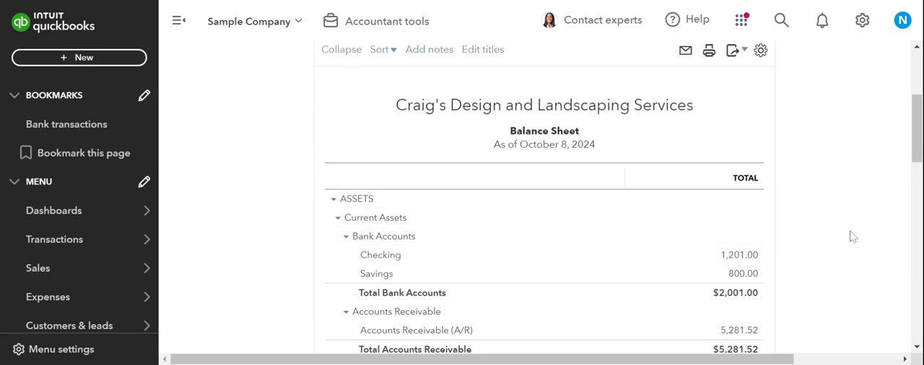
scroll("down", 3)
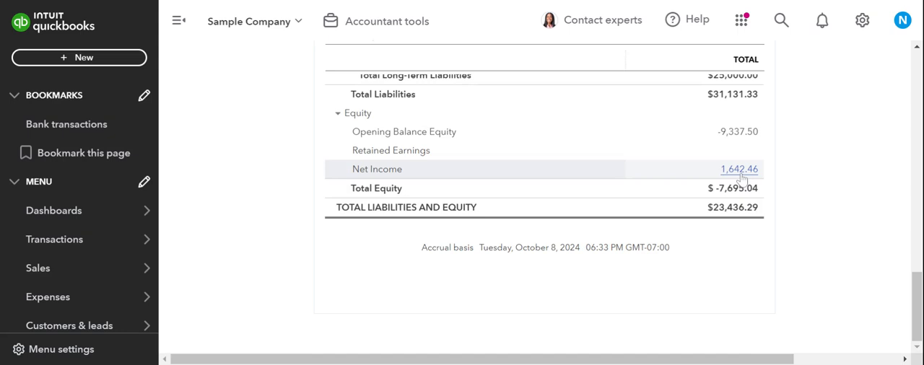
scroll("up", 3)
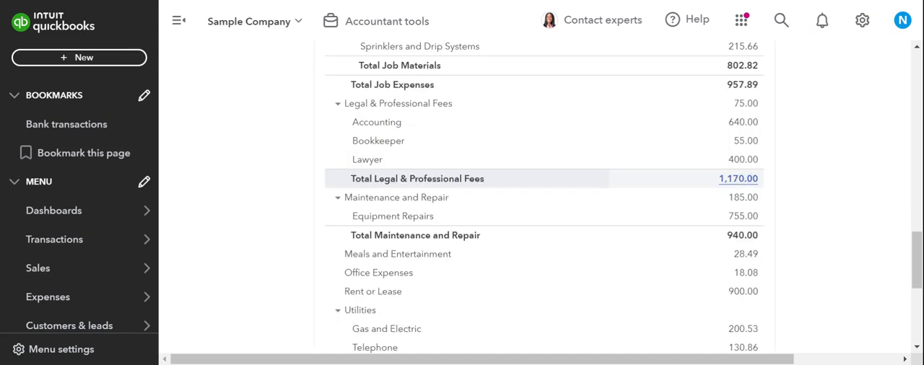
scroll("up", 3)
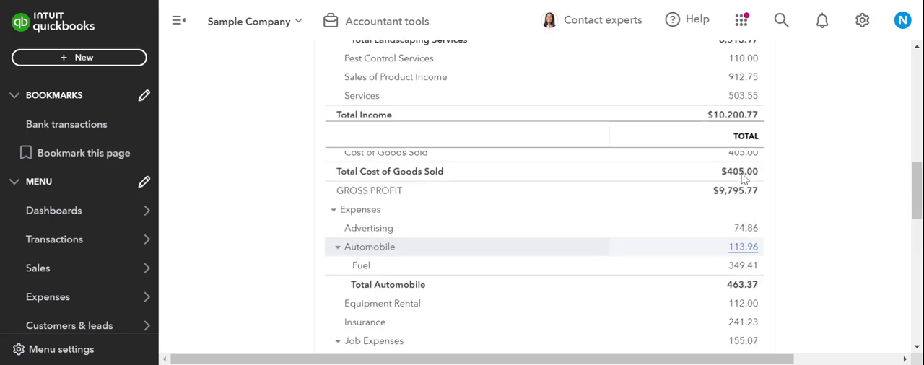
scroll("up", 3)
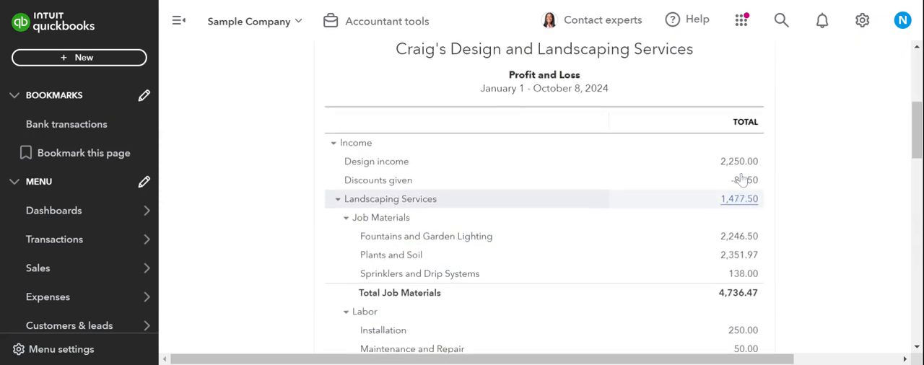
scroll("up", 3)
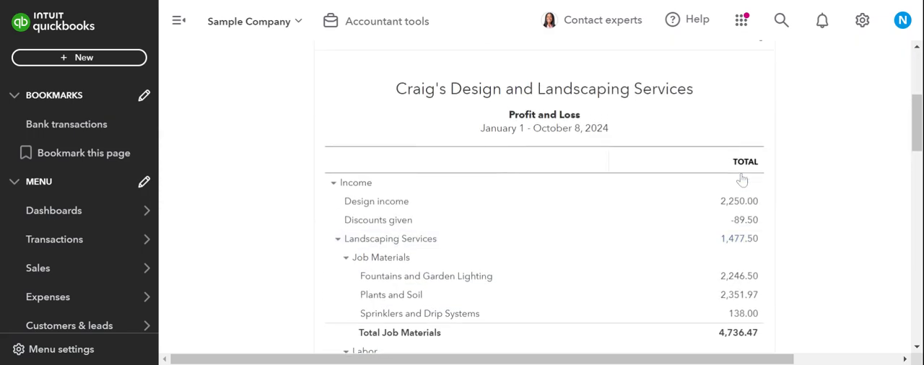
mouse_move(592, 160)
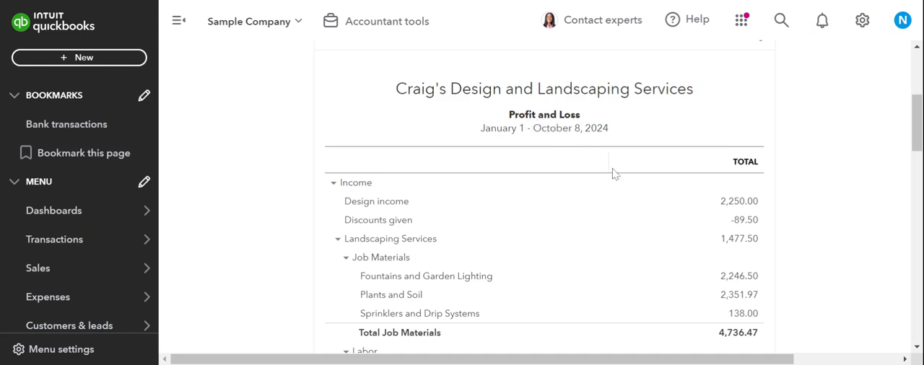
scroll("down", 3)
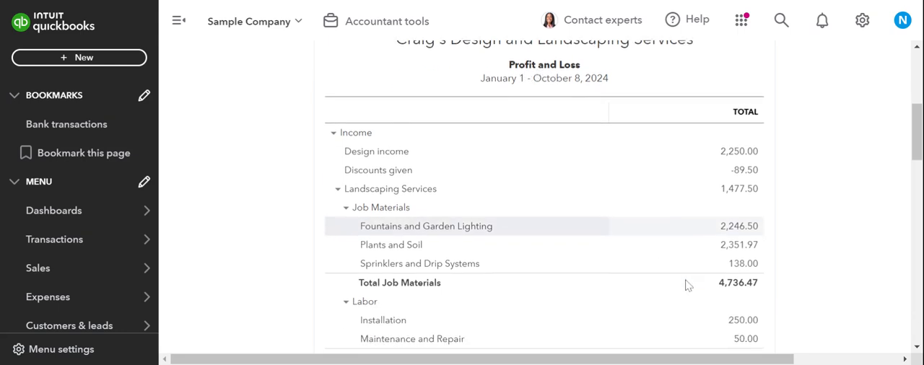
scroll("down", 3)
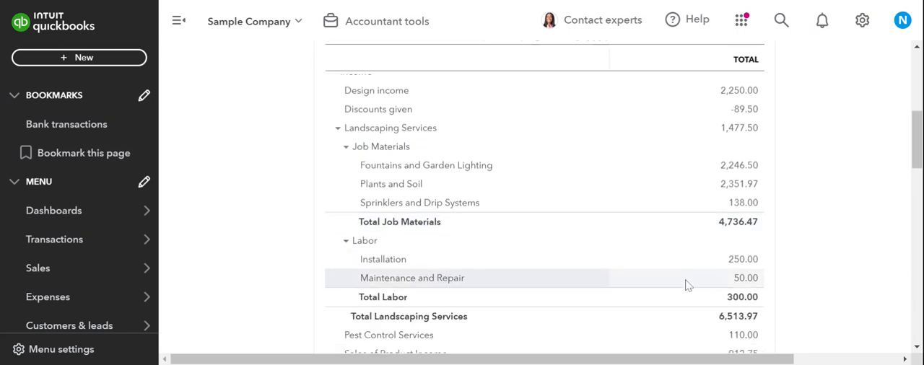
scroll("down", 3)
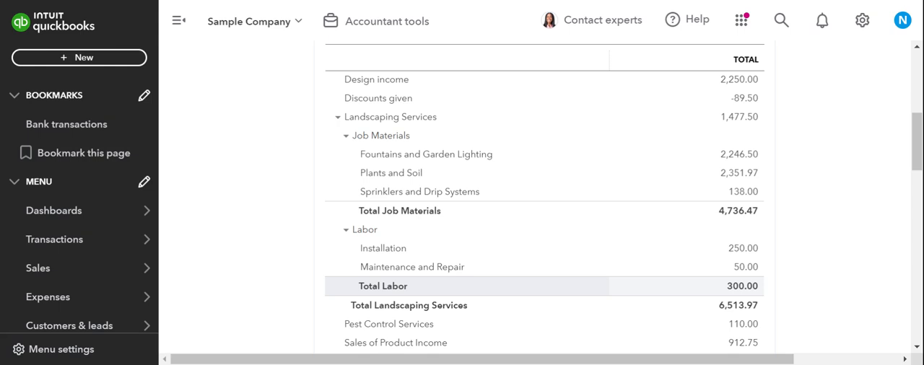
mouse_move(687, 286)
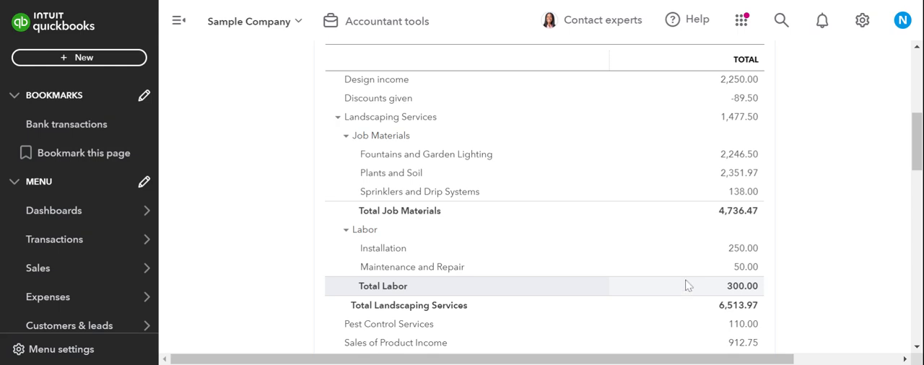
scroll("down", 3)
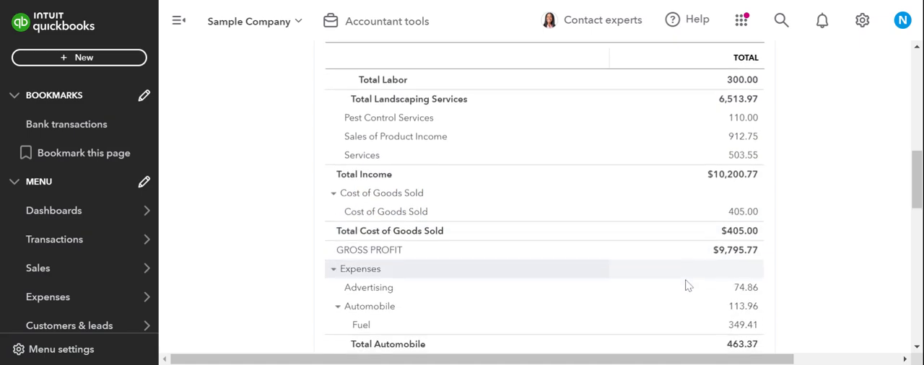
scroll("down", 3)
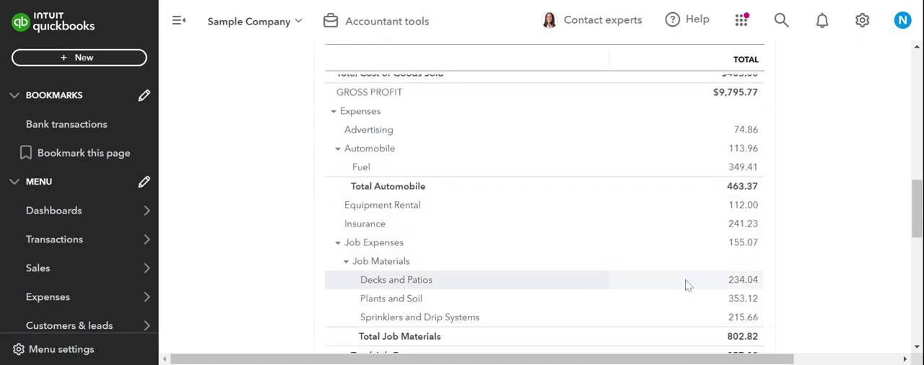
scroll("down", 3)
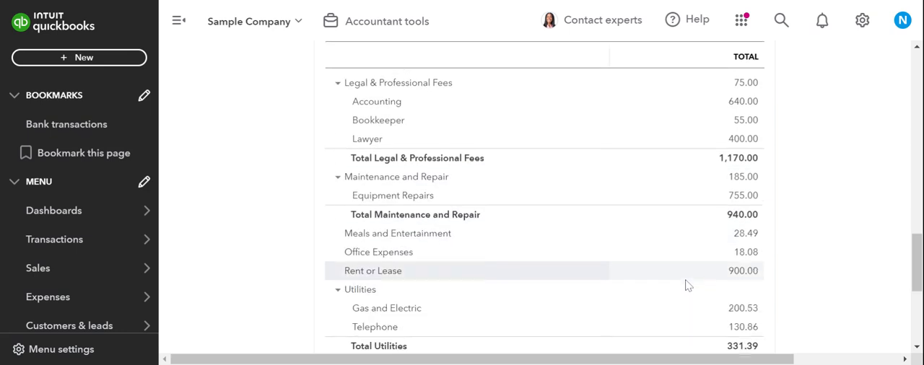
scroll("down", 3)
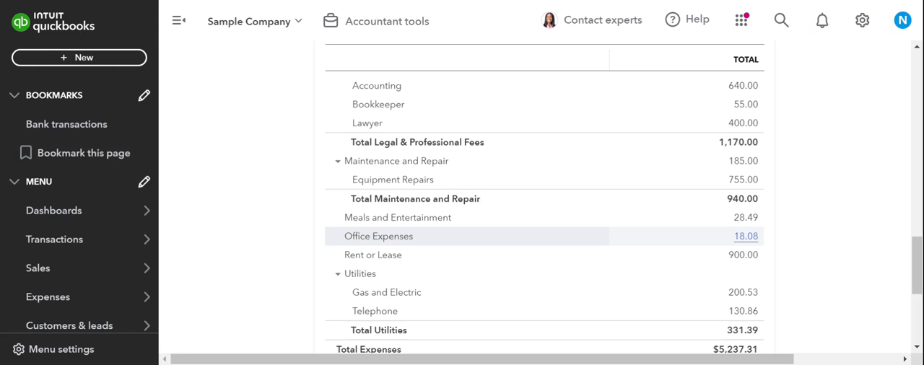
mouse_move(731, 248)
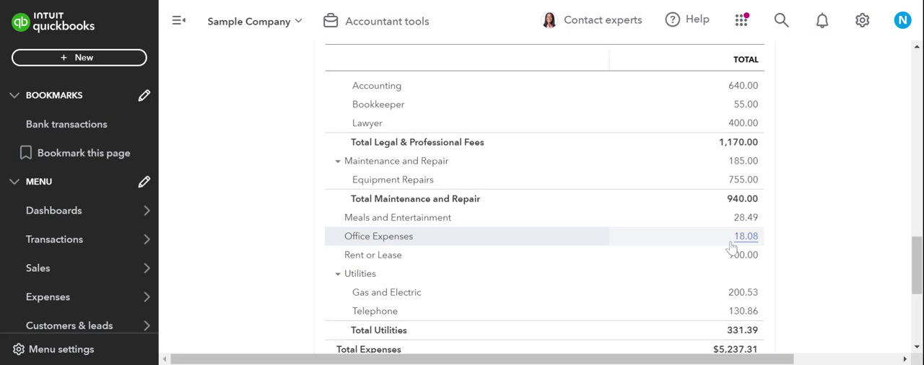
mouse_move(735, 249)
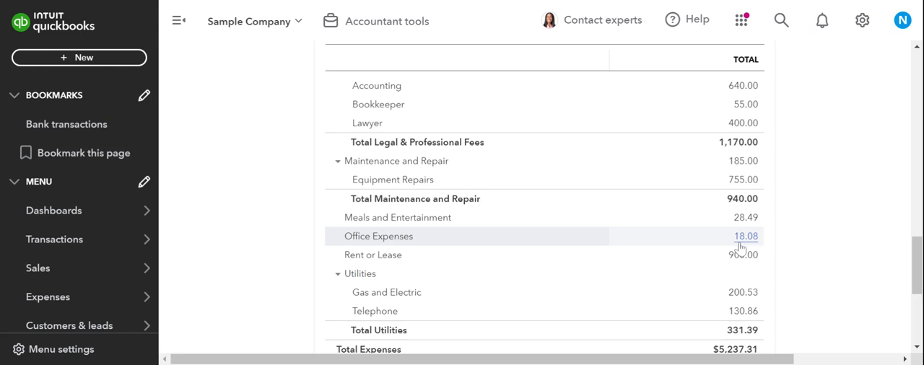
mouse_move(739, 248)
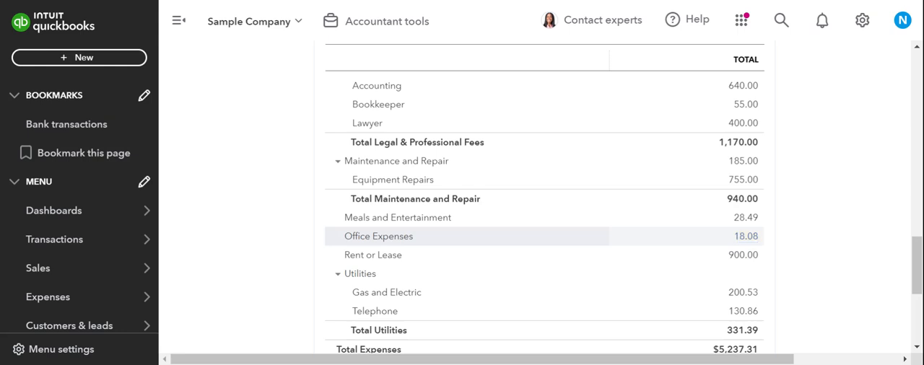
mouse_move(624, 223)
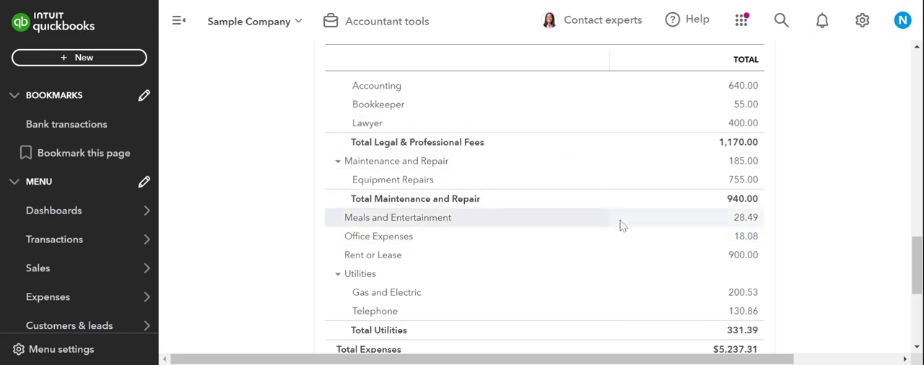
mouse_move(255, 20)
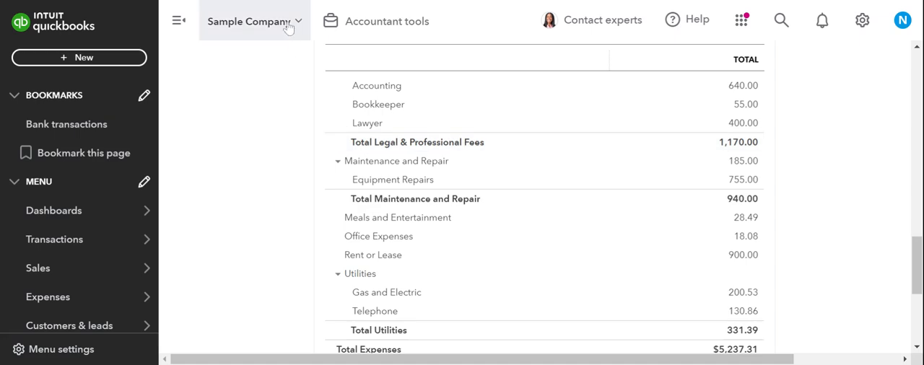
Start a new Journal Entry #1 dated 10/08/2024 with line 1 active
left_click(387, 21)
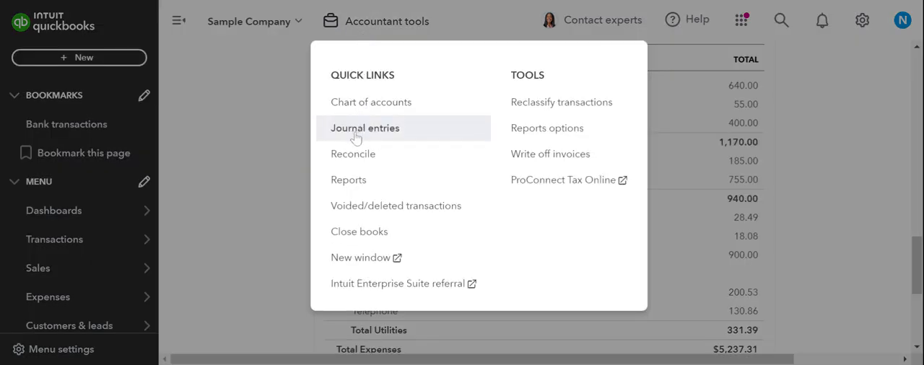
left_click(364, 127)
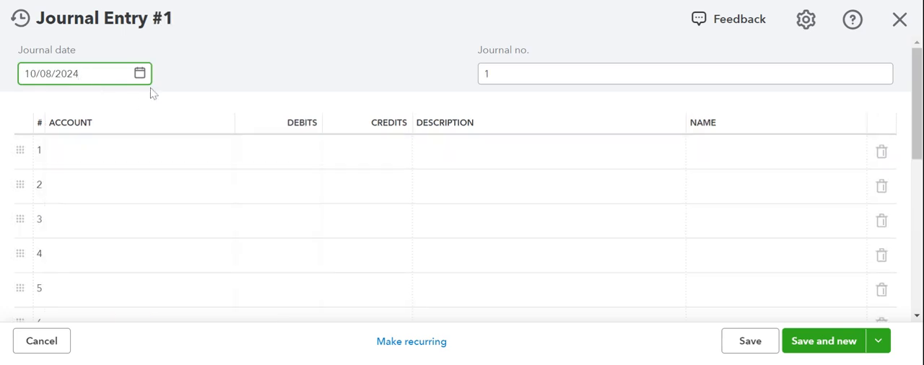
left_click(685, 72)
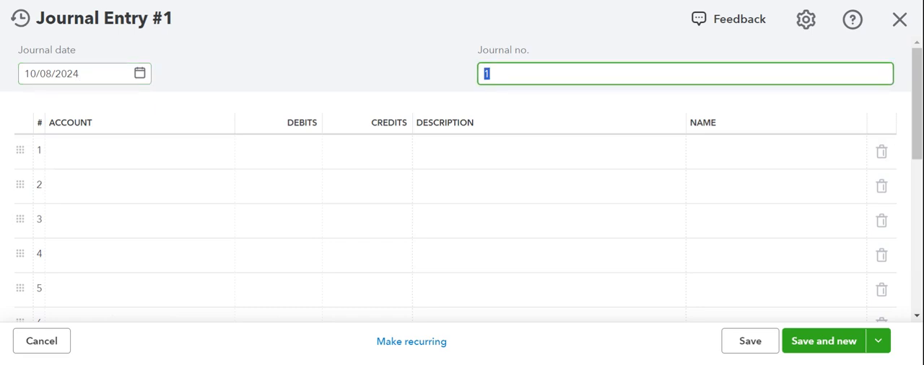
left_click(137, 150)
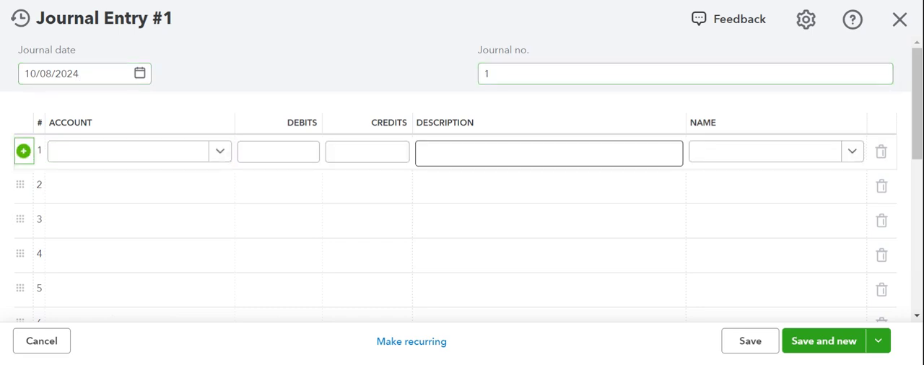
Set line 1 to Checking with a $100.00 credit
left_click(130, 152)
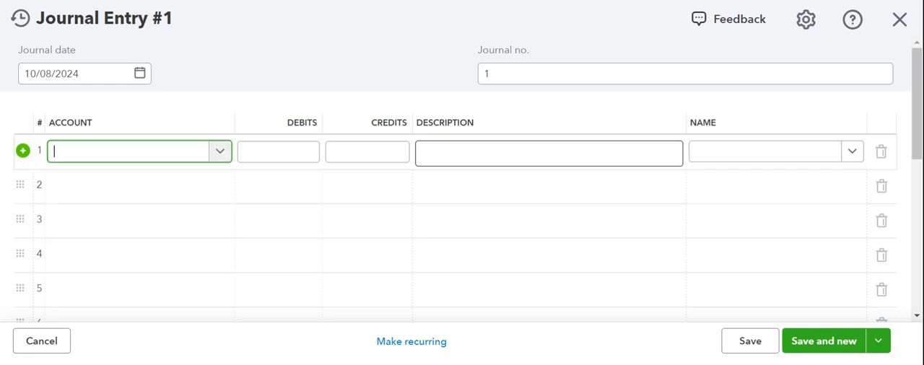
type("chec")
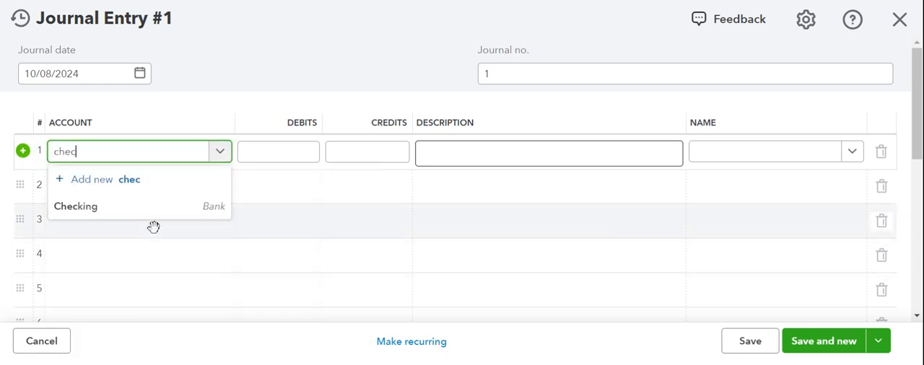
left_click(75, 205)
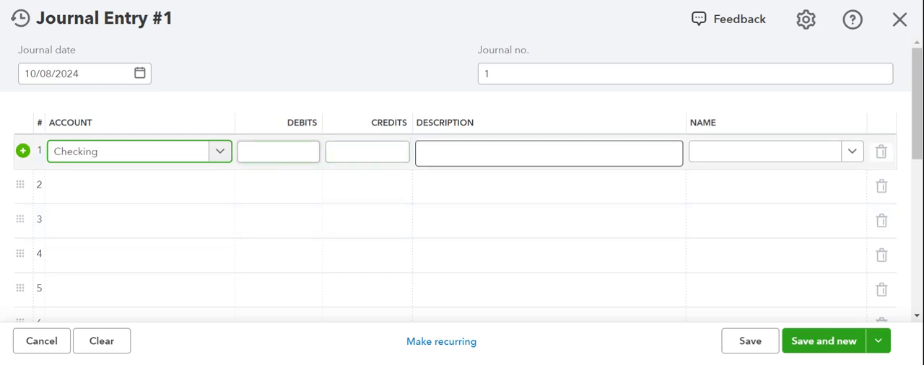
left_click(277, 151)
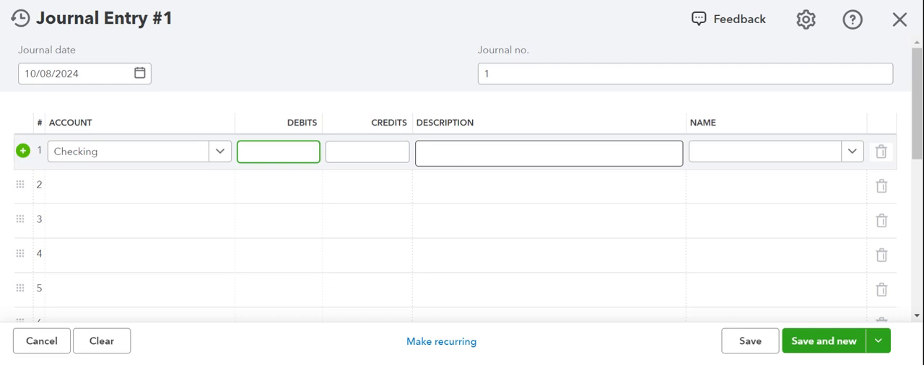
left_click(278, 152)
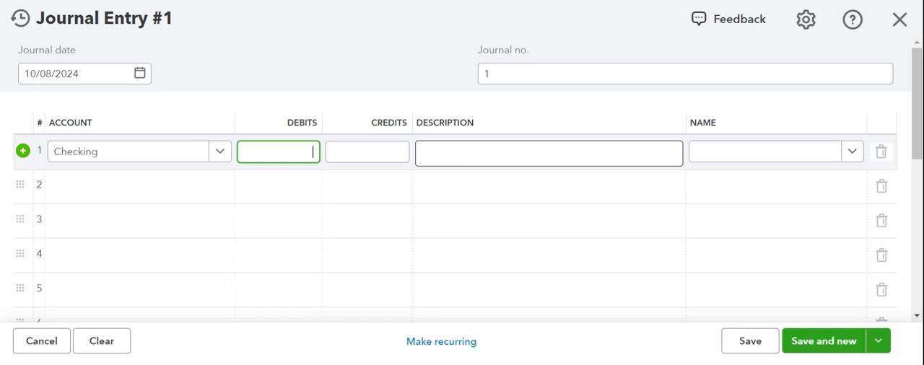
left_click(367, 151)
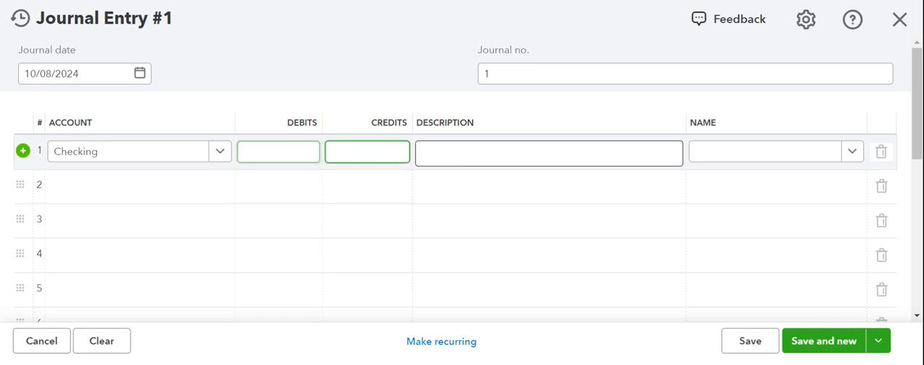
type("100.00")
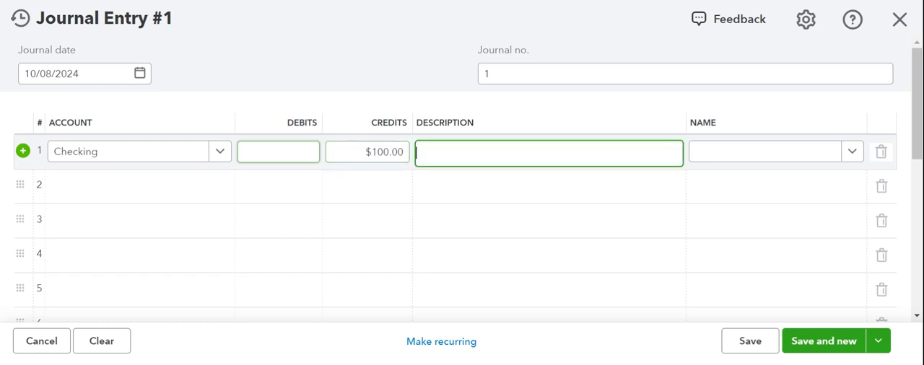
Describe line 1 as 'Paper, Post its, Pens' and enter Staples as the name
type("Paper")
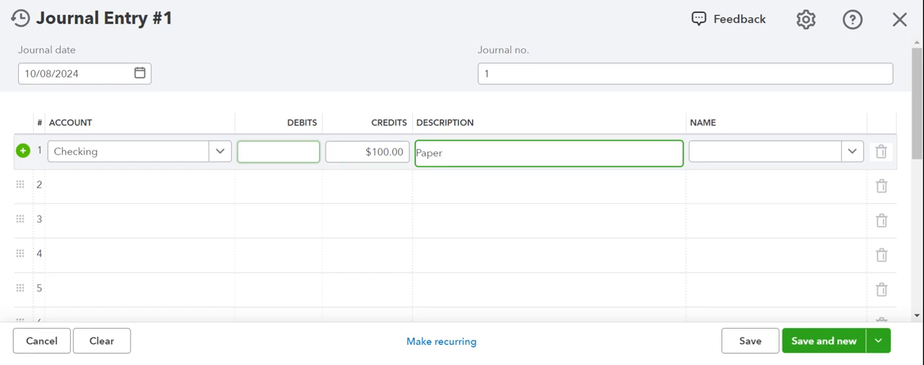
type(", P")
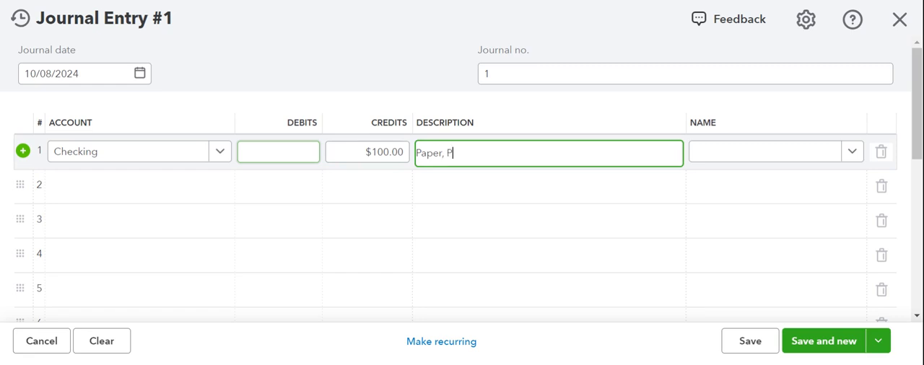
type("ost its, Pens")
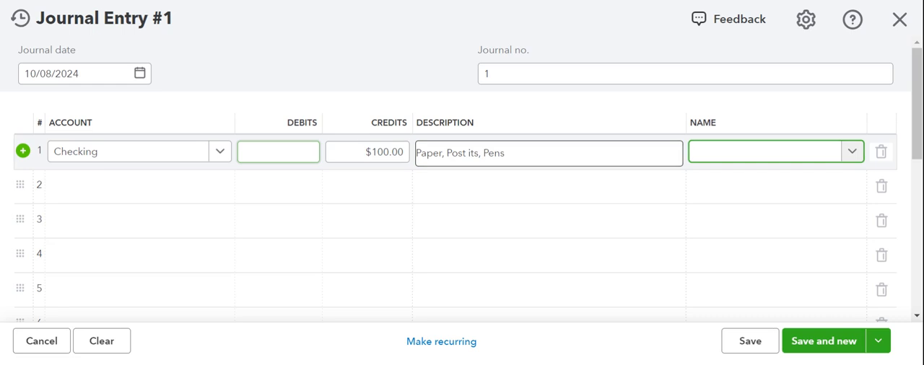
type("S")
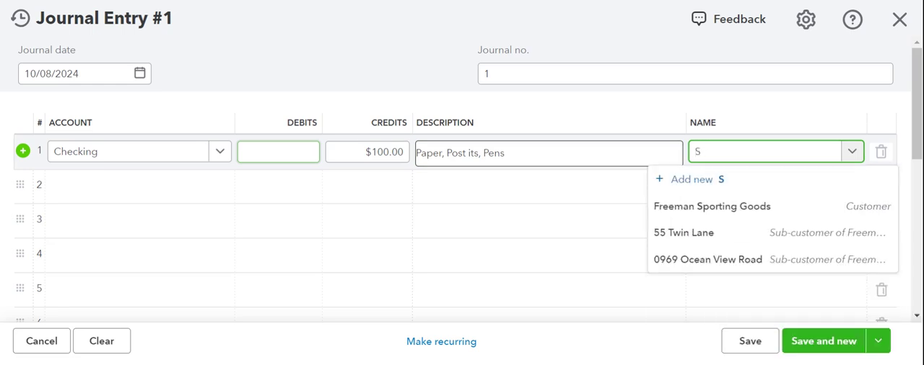
type("taples")
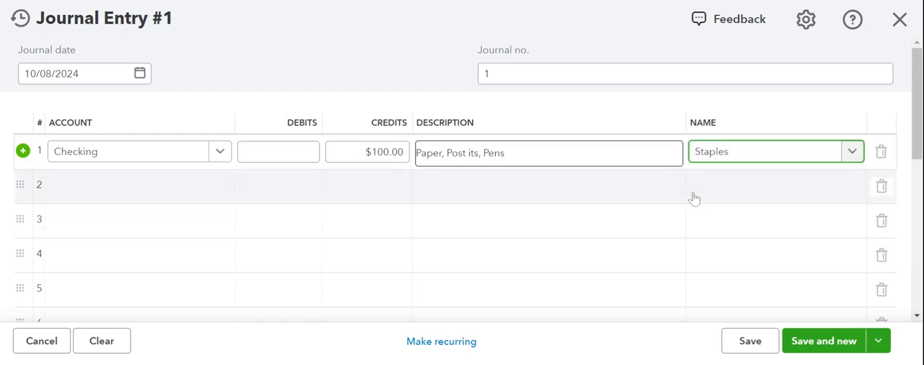
Save Staples as a new customer with company name Staples
left_click(852, 152)
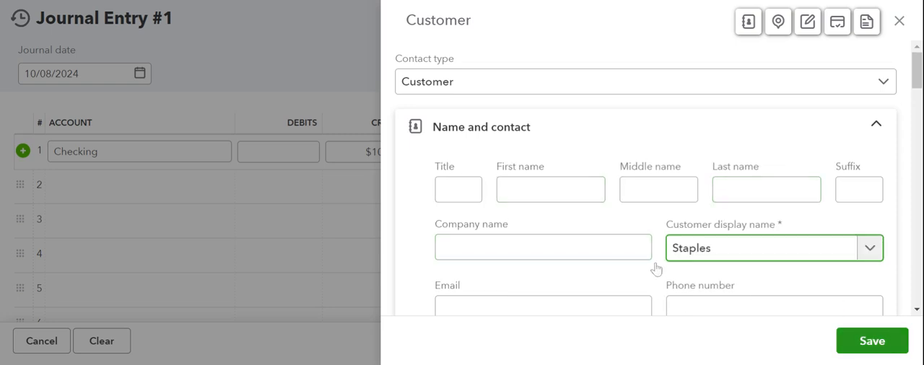
double_click(691, 248)
type("Staples")
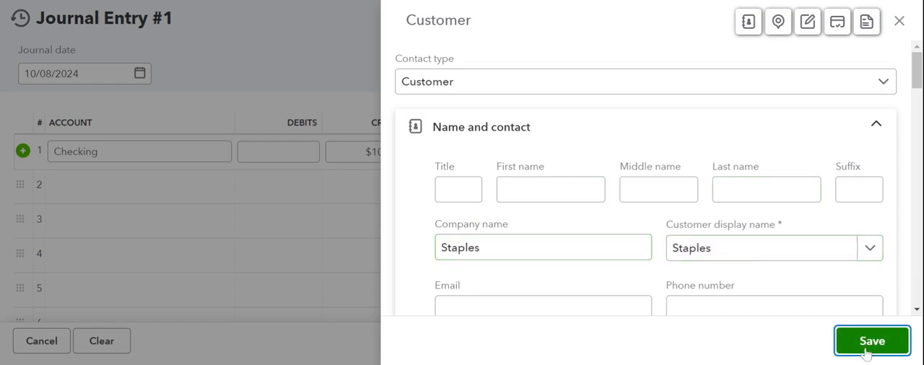
left_click(873, 341)
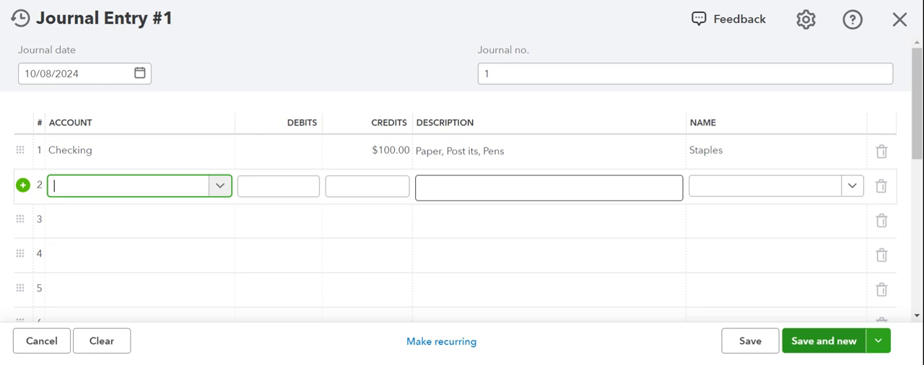
Set line 2 to Office Expenses, auto-filling the $100.00 debit and description
type("Of")
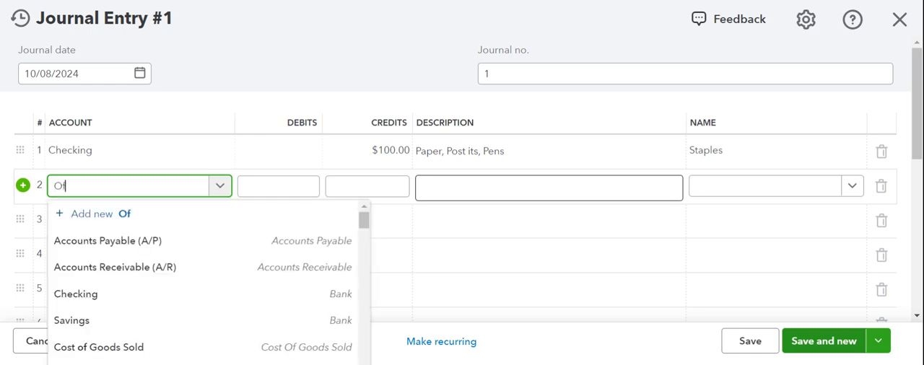
type("f")
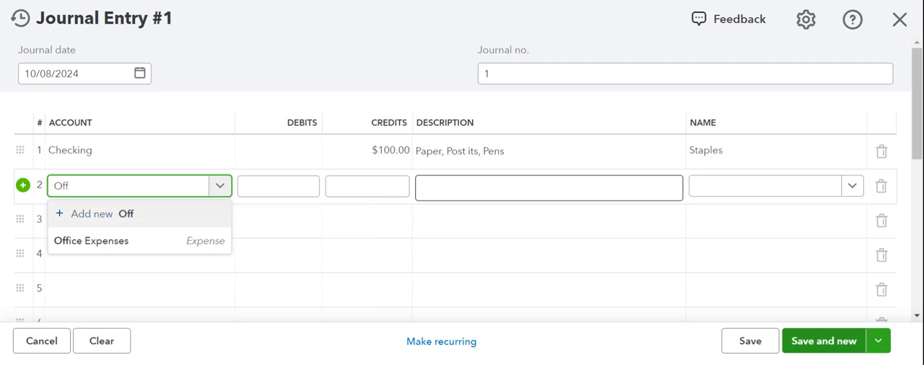
left_click(90, 239)
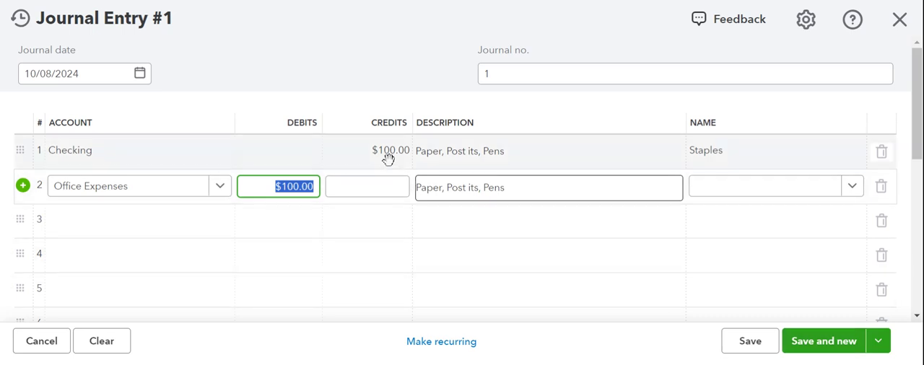
mouse_move(346, 176)
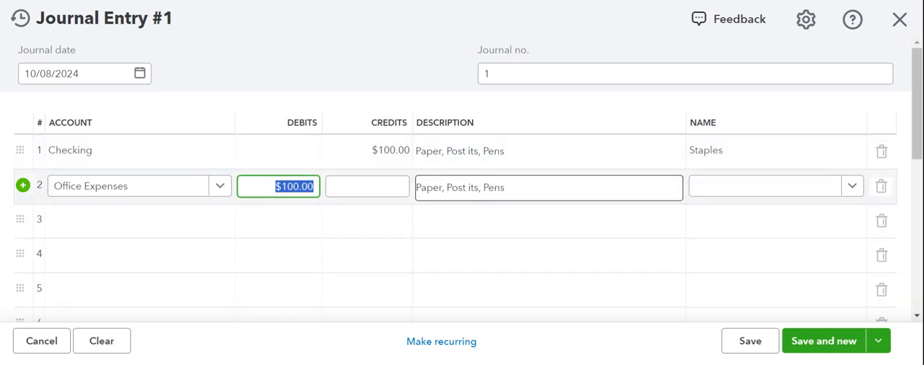
mouse_move(433, 153)
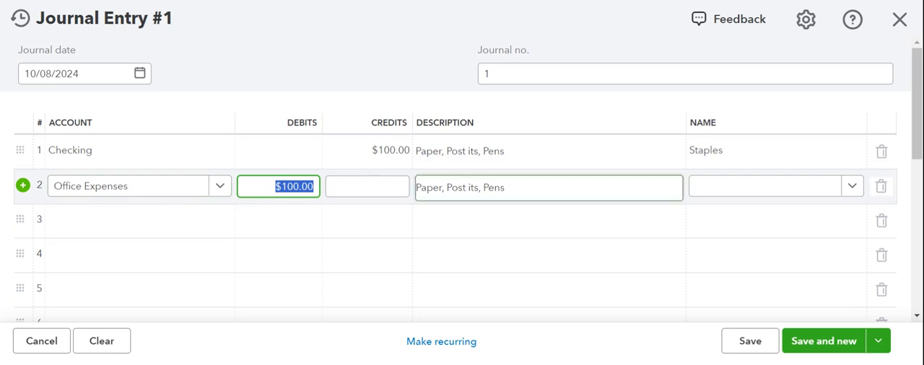
mouse_move(480, 159)
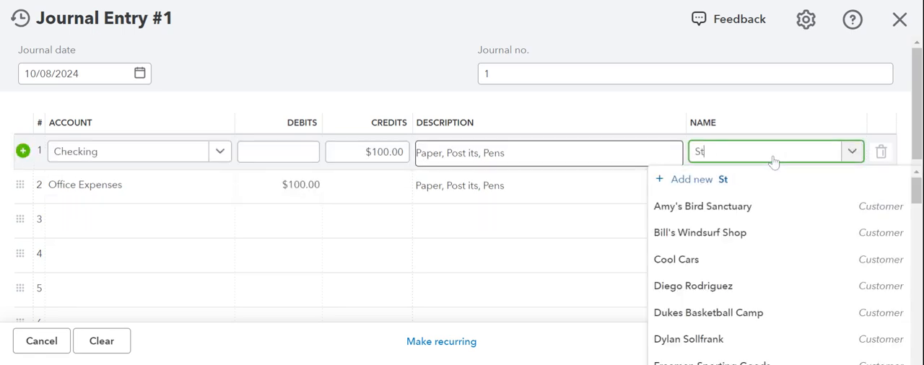
Clear the Staples name from line 1, the Checking line
key("Backspace")
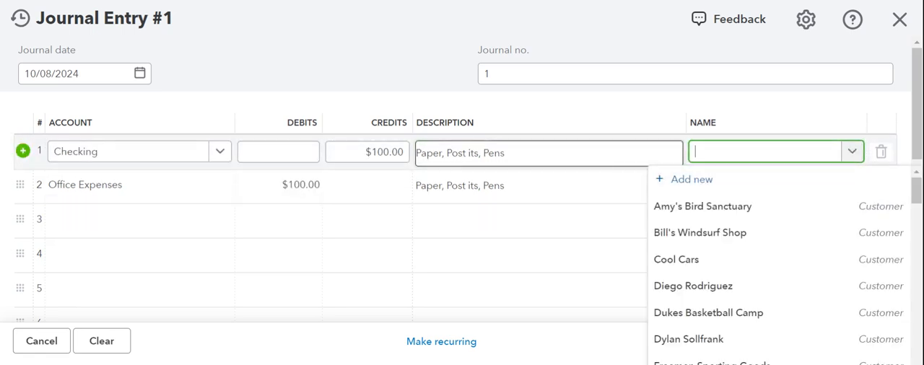
left_click(549, 186)
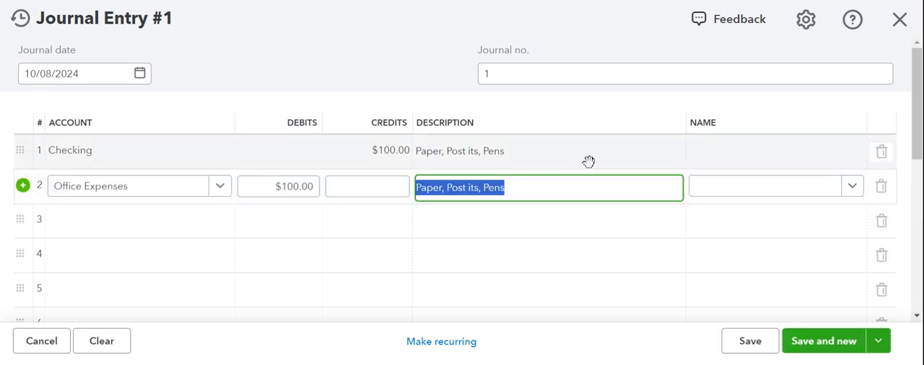
left_click(773, 151)
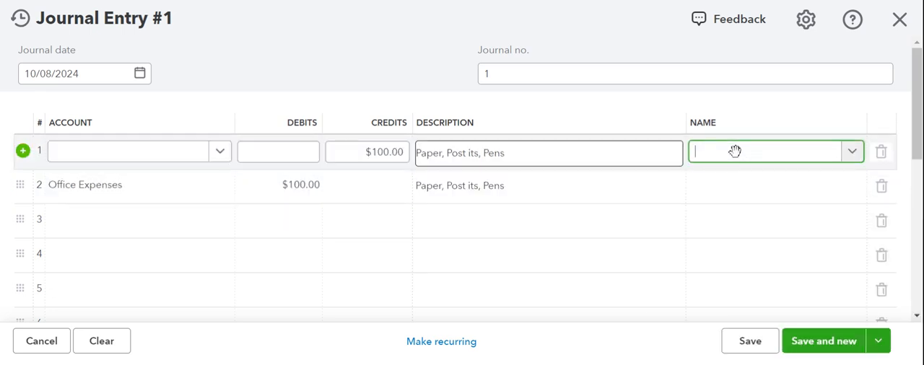
left_click(130, 152)
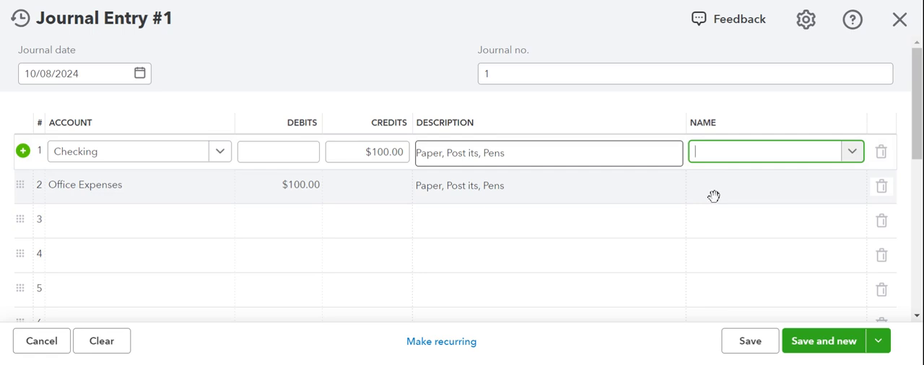
Assign Staples as the name on line 2, Office Expenses
left_click(711, 185)
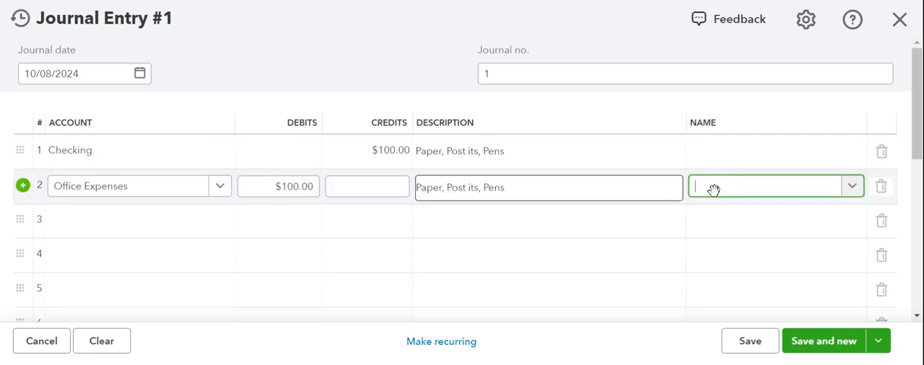
type("St")
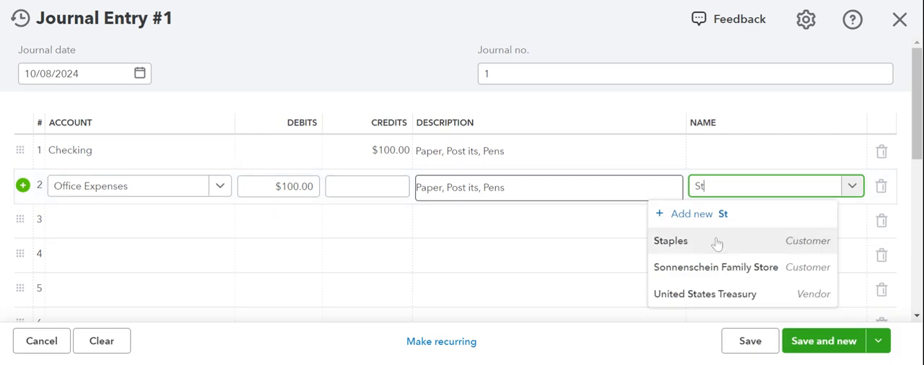
mouse_move(716, 244)
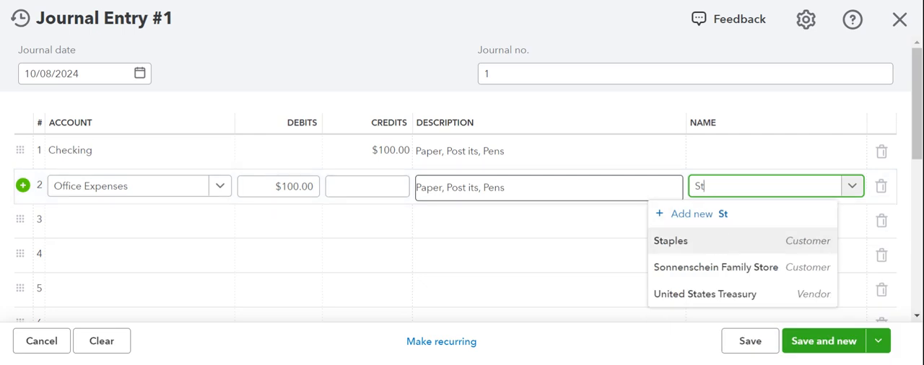
left_click(670, 240)
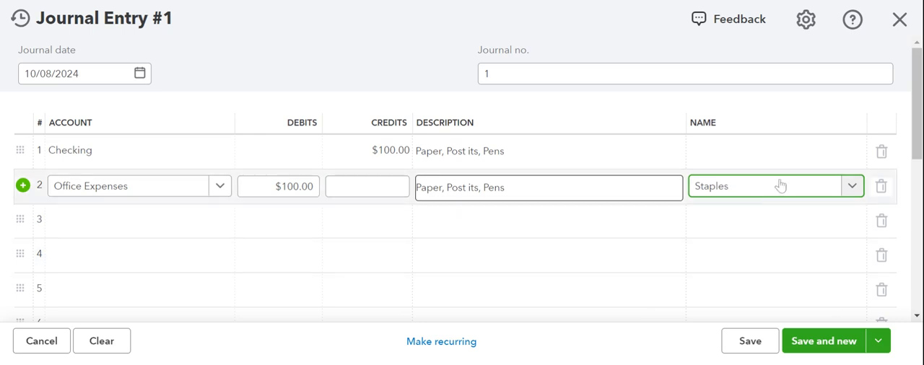
mouse_move(850, 204)
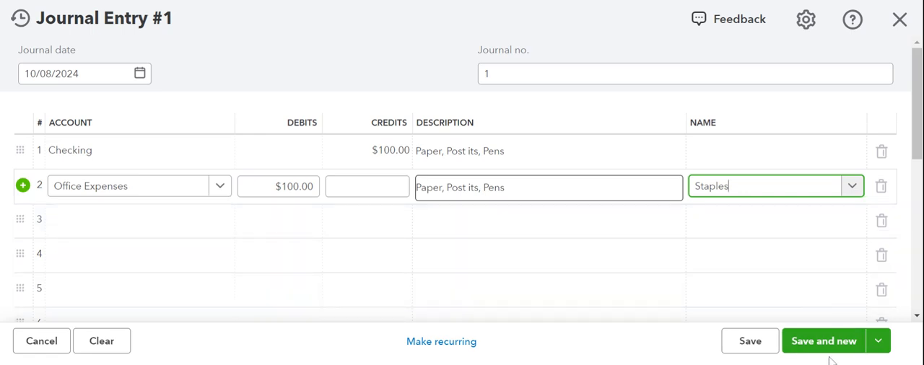
Save the $100 Staples journal entry with Save and new
left_click(878, 341)
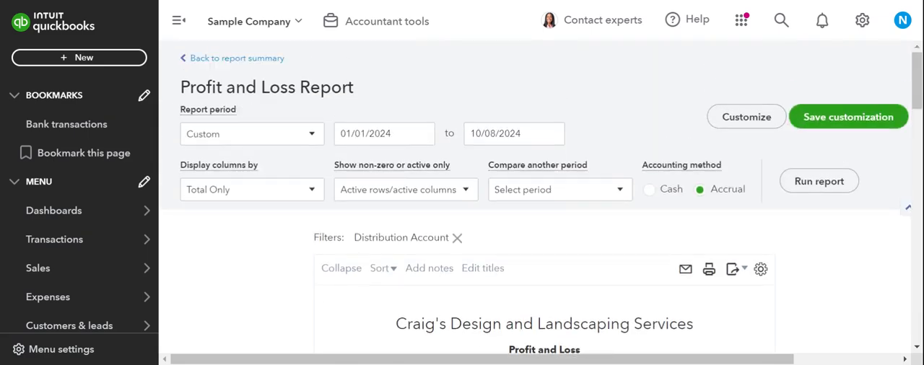
Review the Balance Sheet showing Checking at 1,101.00 and total liabilities and equity $23,336.29
left_click(238, 58)
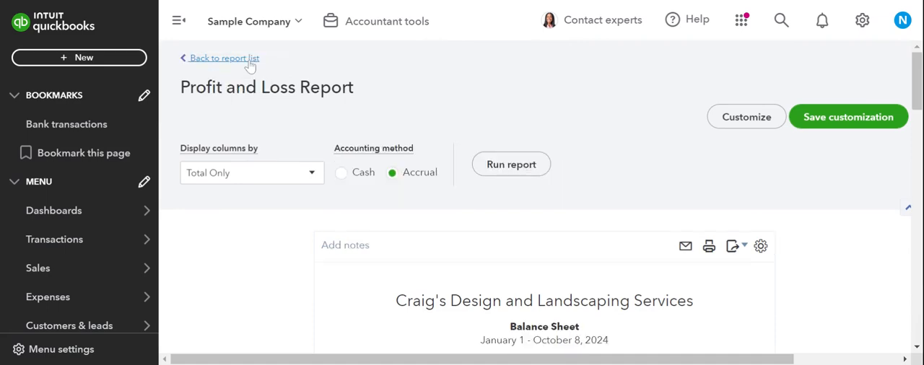
scroll("down", 3)
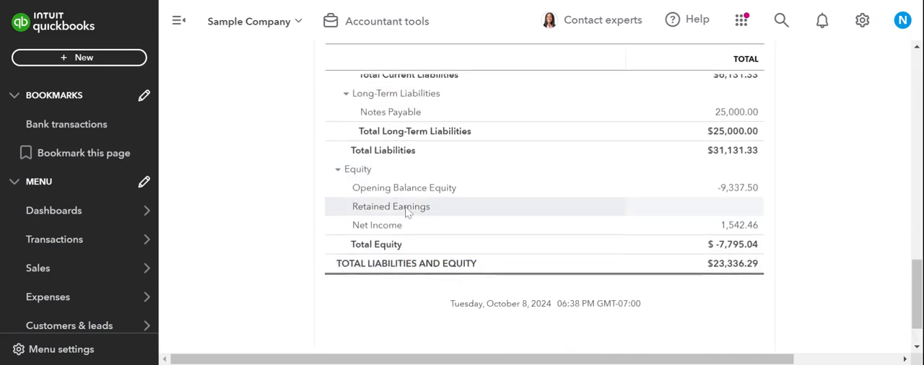
scroll("up", 3)
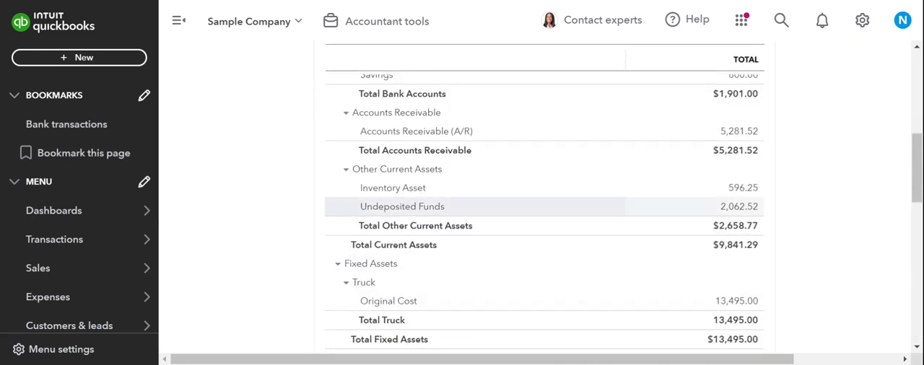
scroll("up", 3)
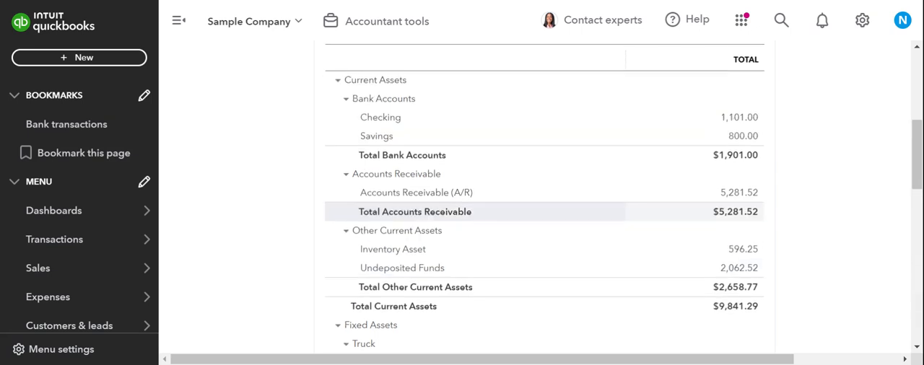
mouse_move(793, 107)
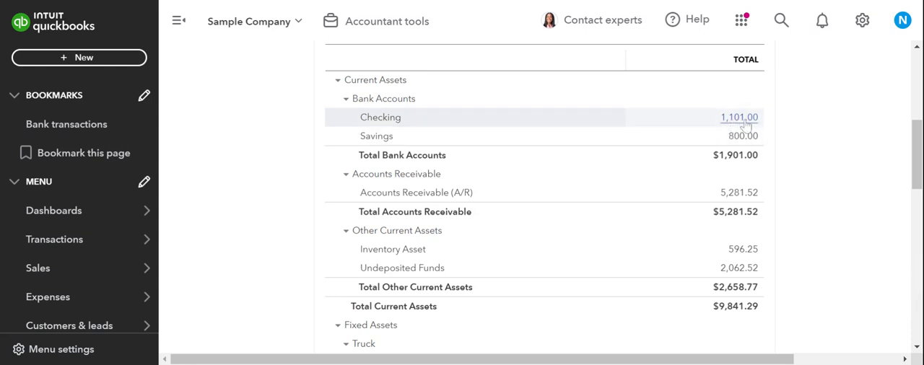
mouse_move(742, 135)
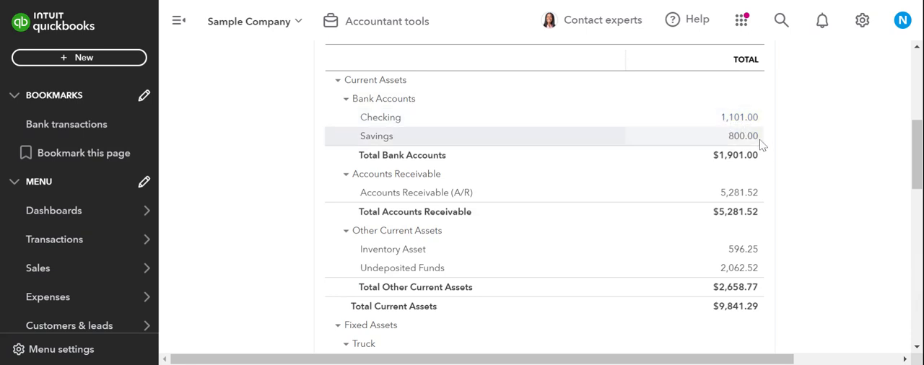
mouse_move(352, 6)
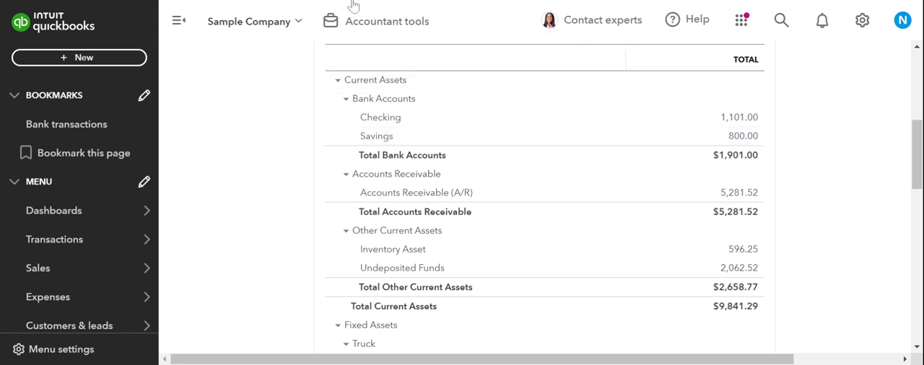
mouse_move(353, 7)
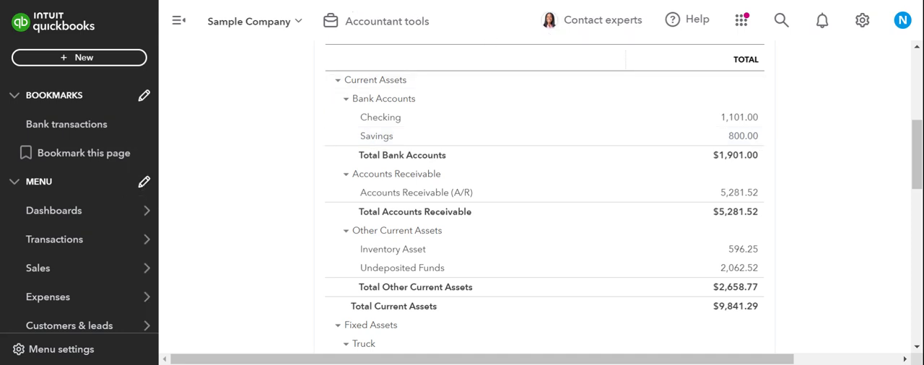